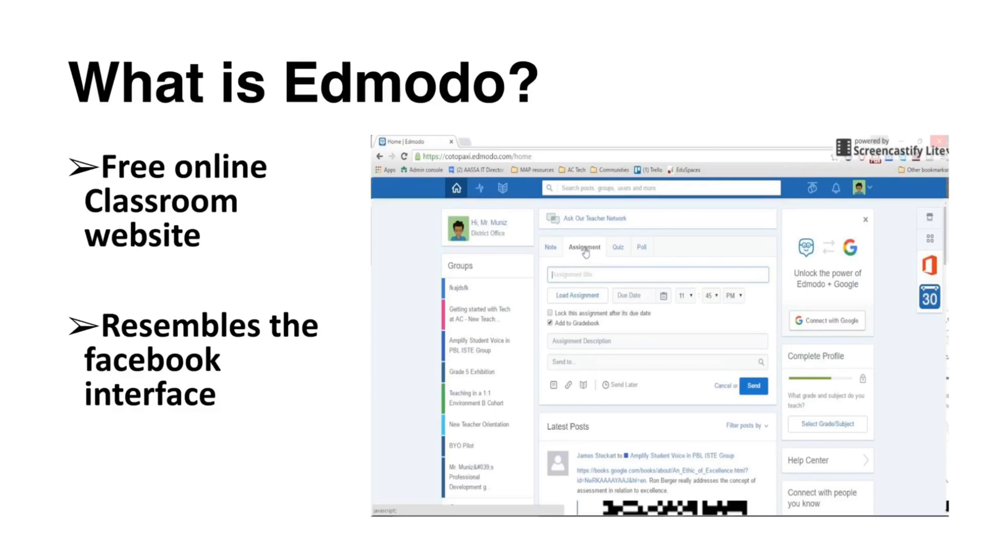
Advance to the 'Signing up (Teacher)' slide showing the Edmodo landing page
key(Right)
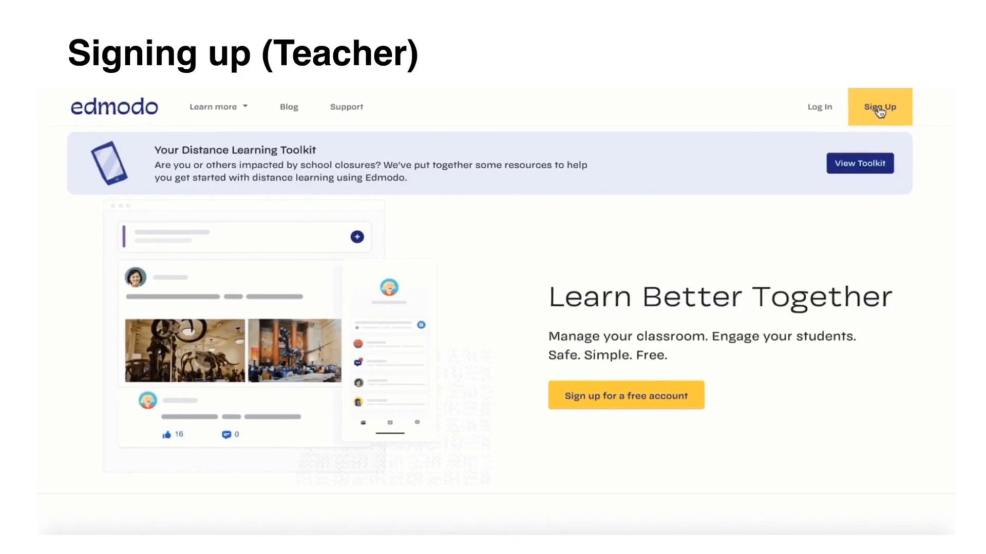
click(880, 105)
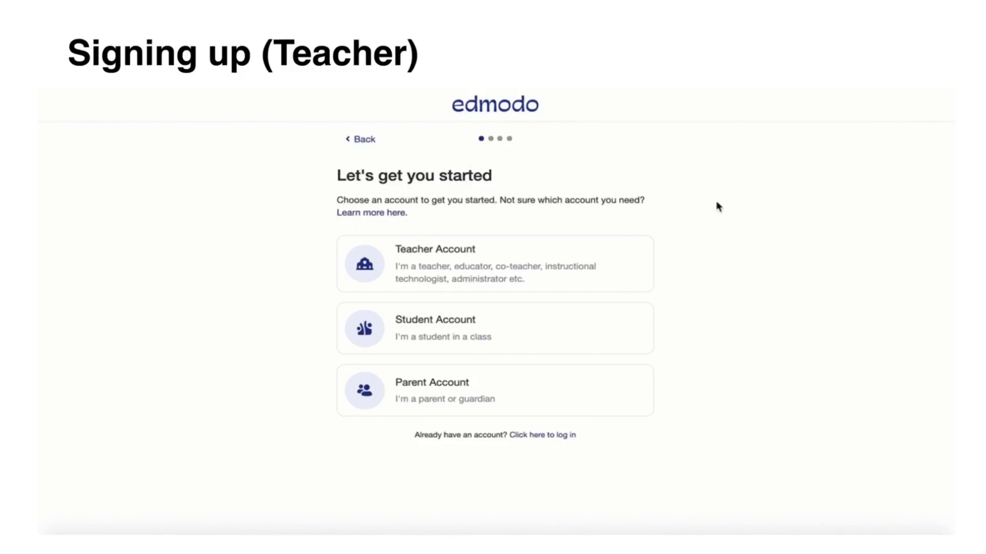
click(494, 264)
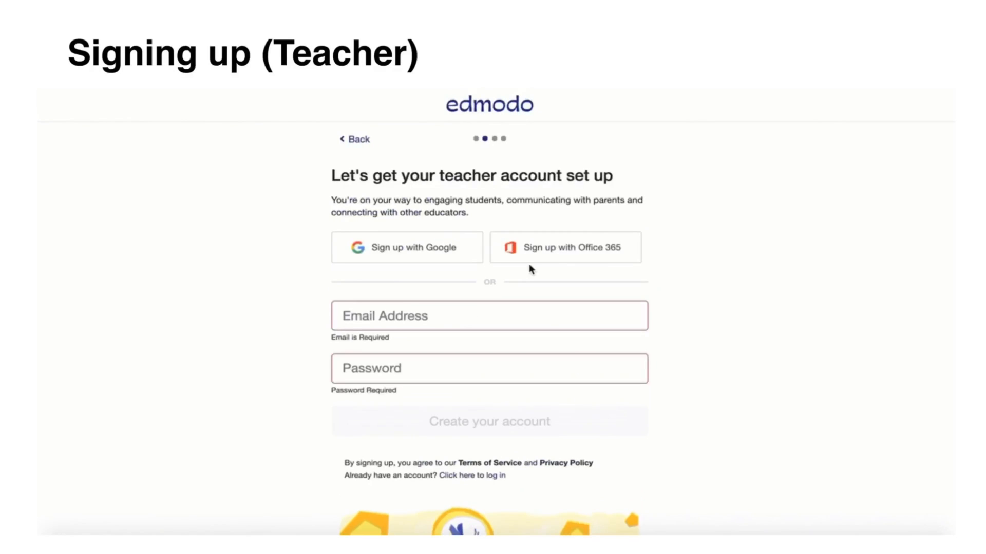
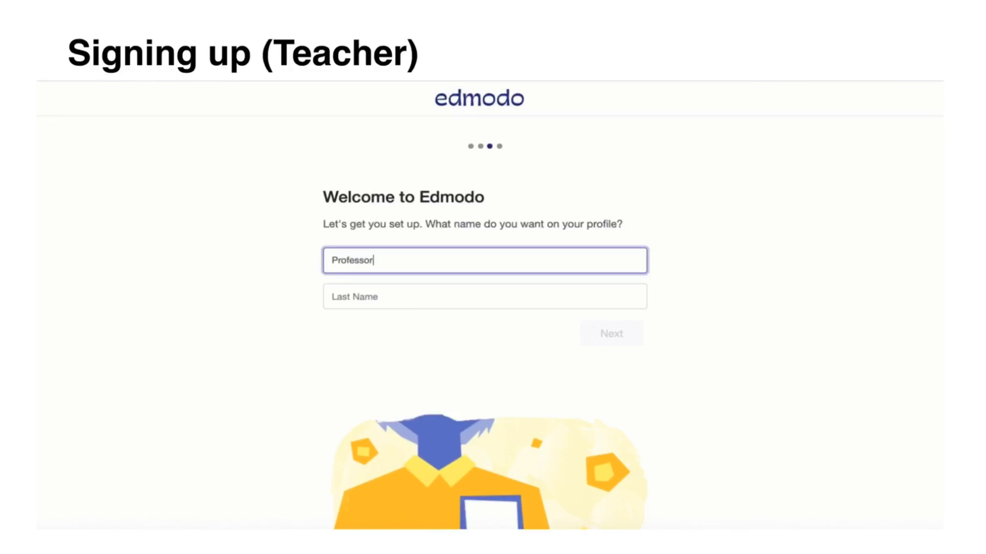
text(Professorson)
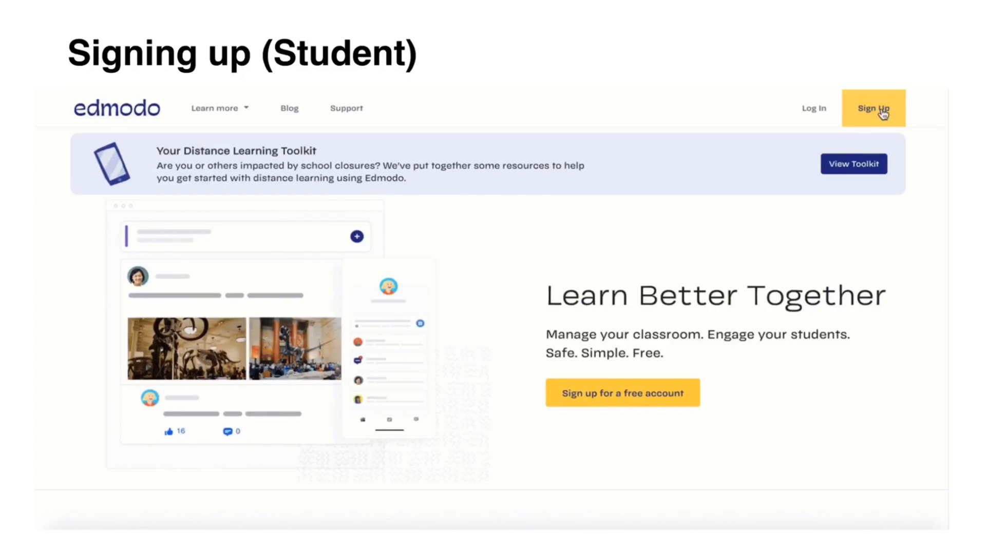
Start a Student Account sign-up and view the form asking for name, class code and username
click(872, 108)
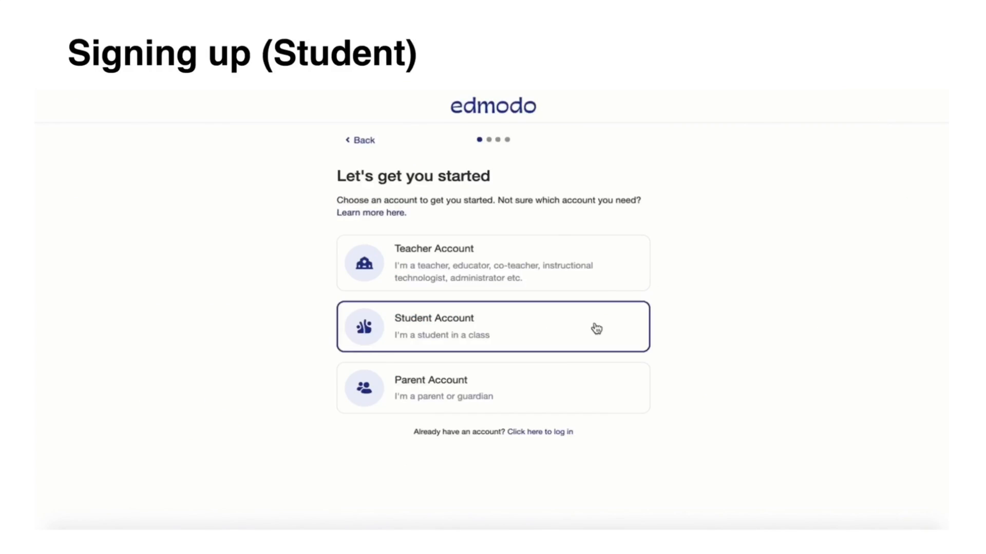
click(493, 326)
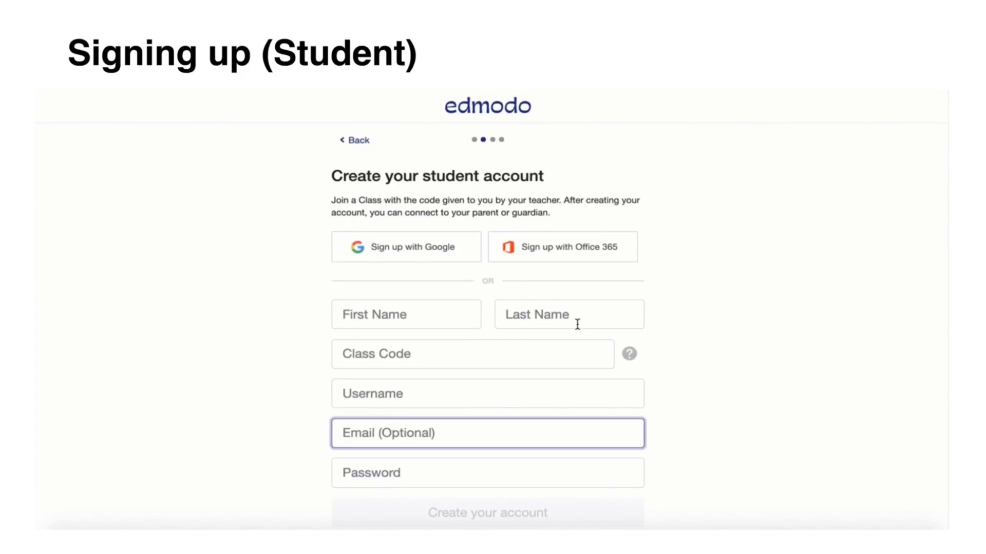
scroll(down, 3)
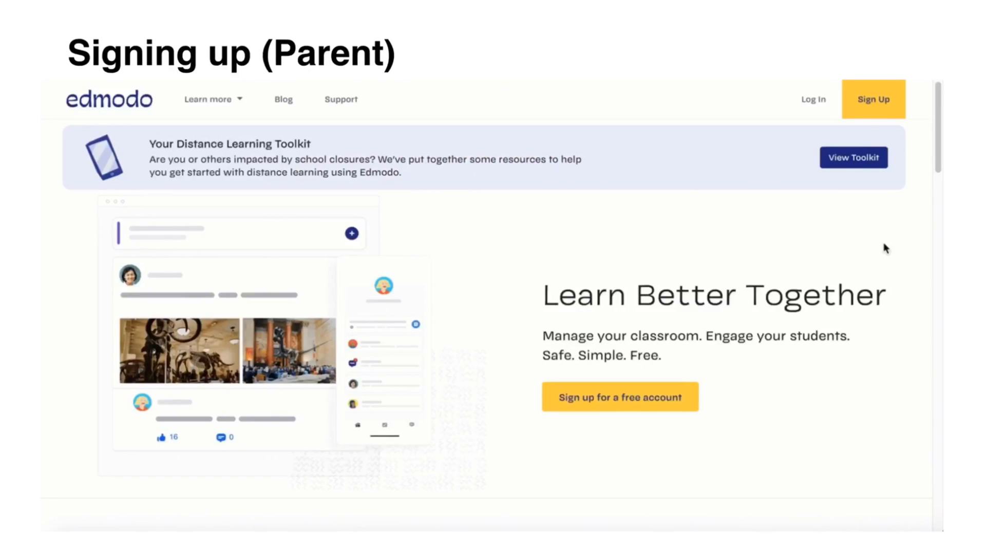
mouse_move(873, 100)
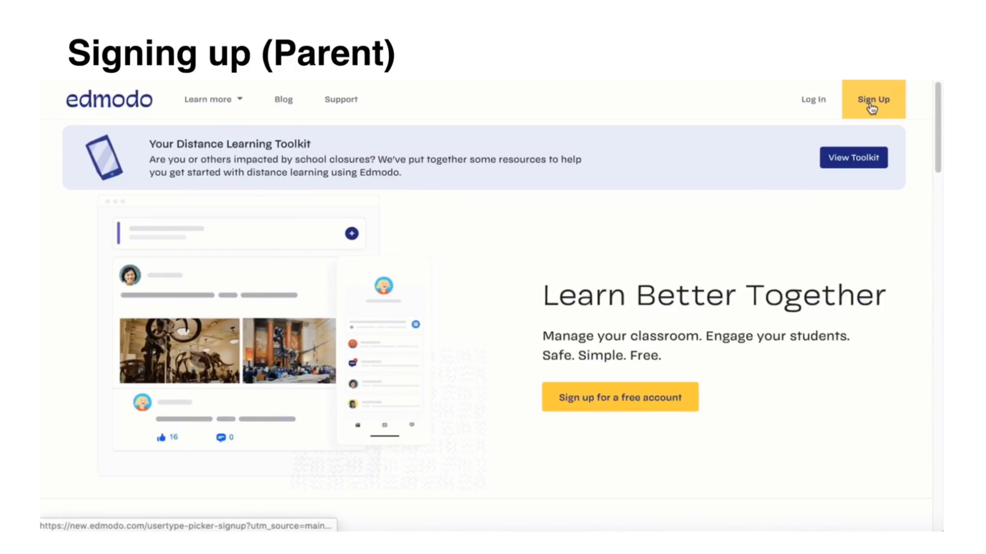
Start a Parent Account sign-up, create the account and reach the parent dashboard
click(873, 100)
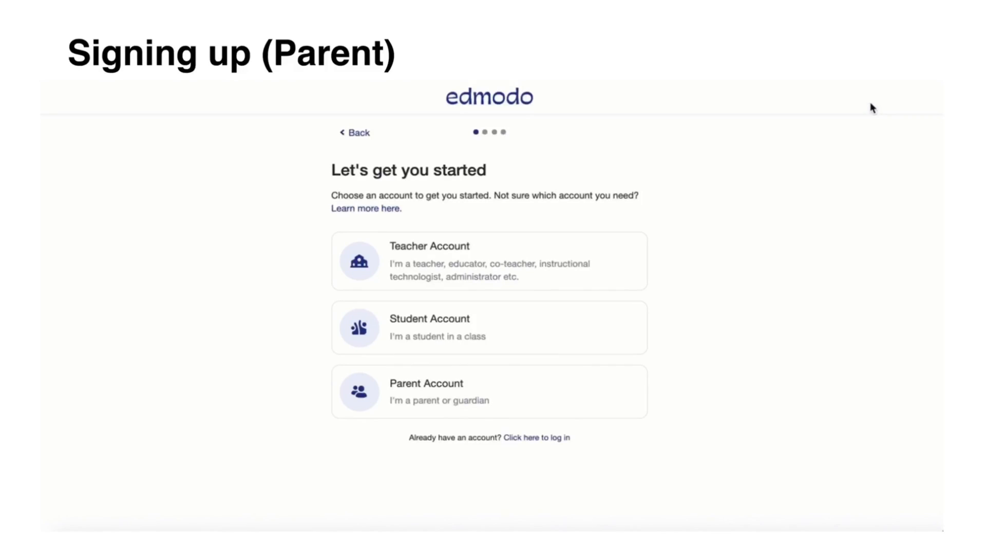
mouse_move(581, 368)
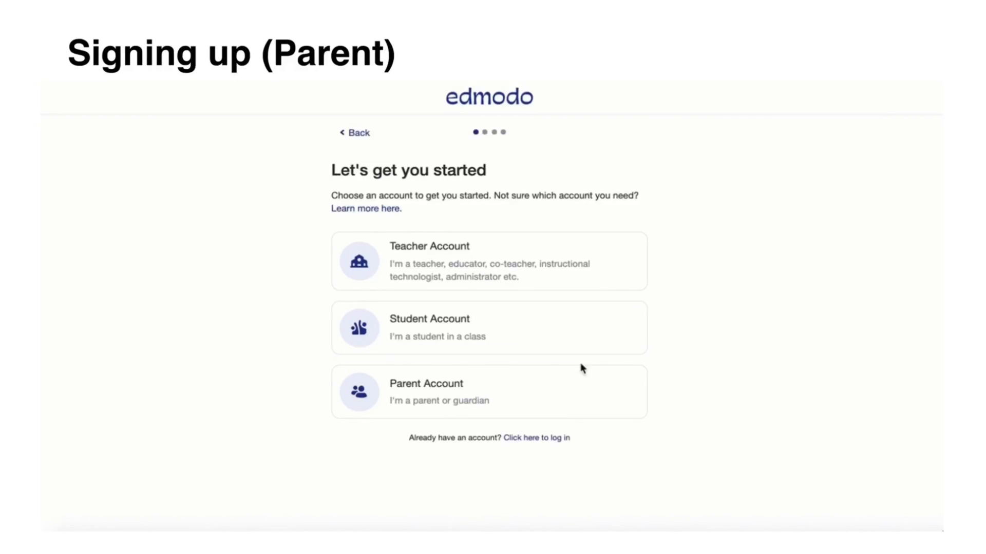
click(489, 391)
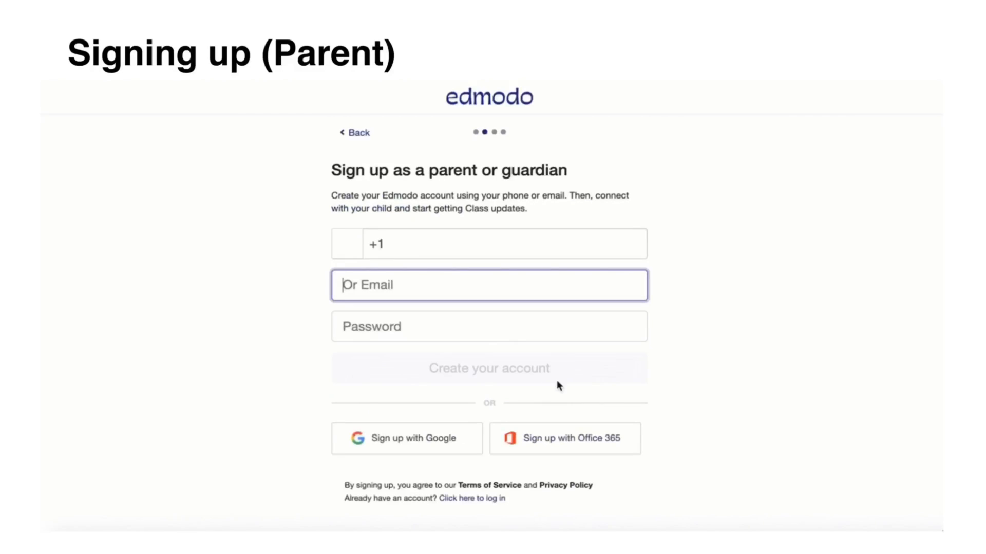
mouse_move(747, 348)
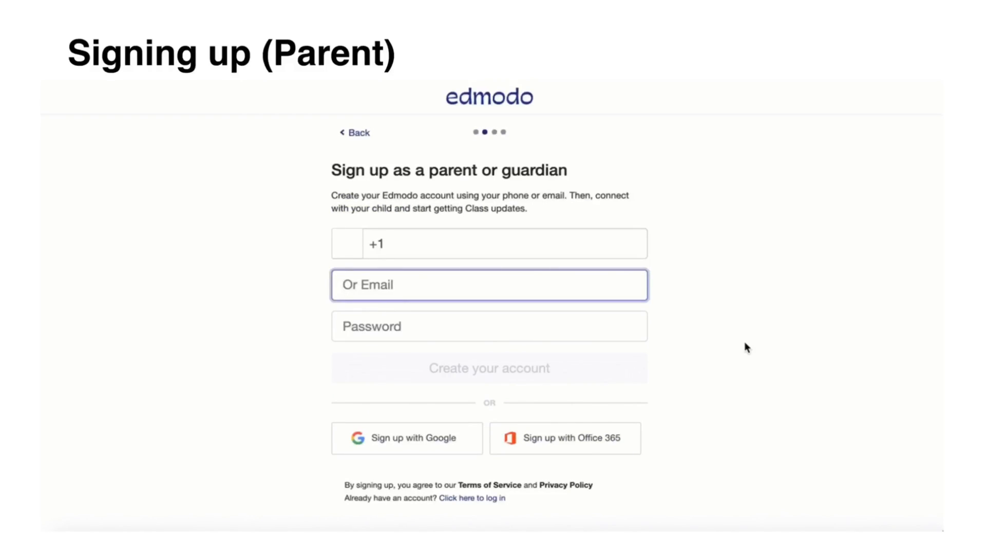
click(488, 284)
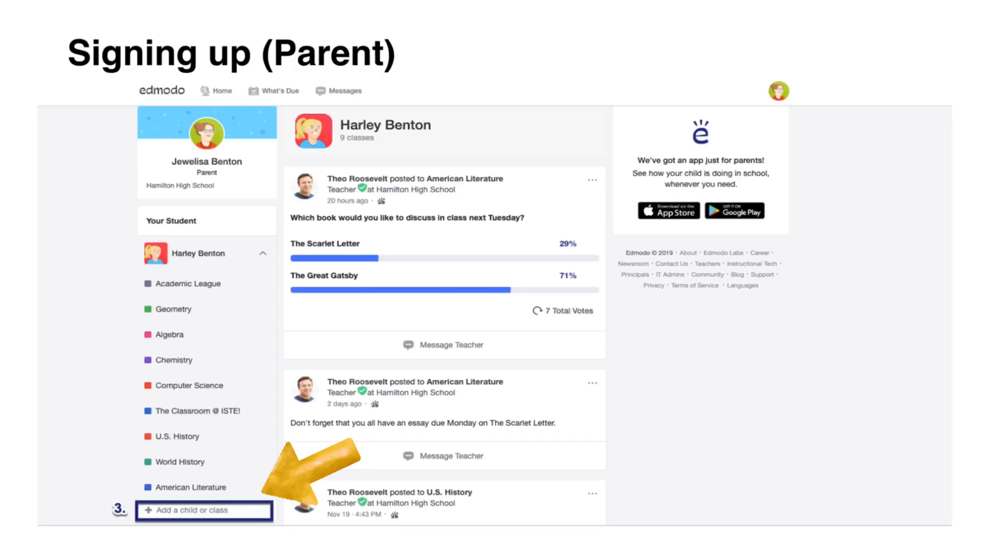
Advance to the 'Creating a class' slide with the teacher home feed
click(203, 510)
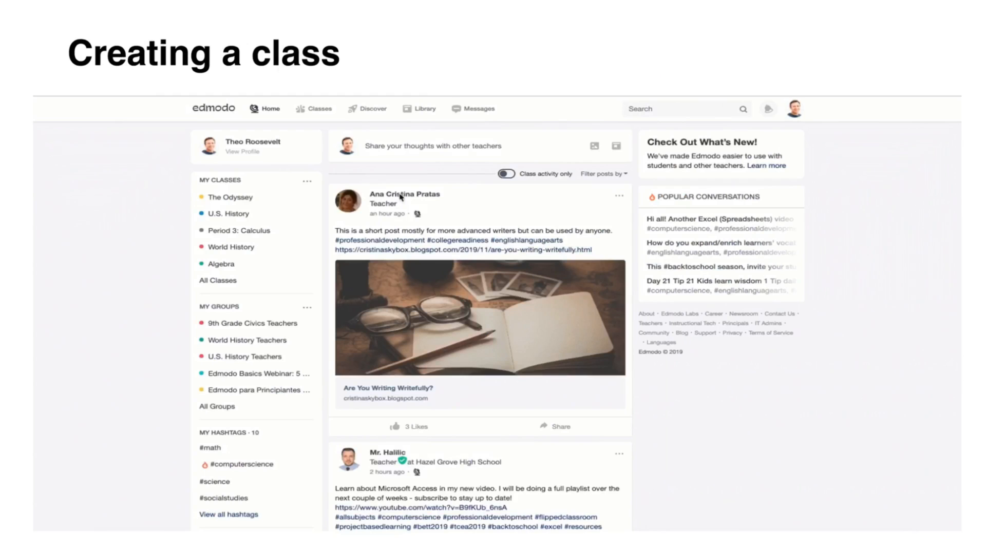
Create a class named 'American Litera' for 11th Grade with a chosen subject
click(307, 180)
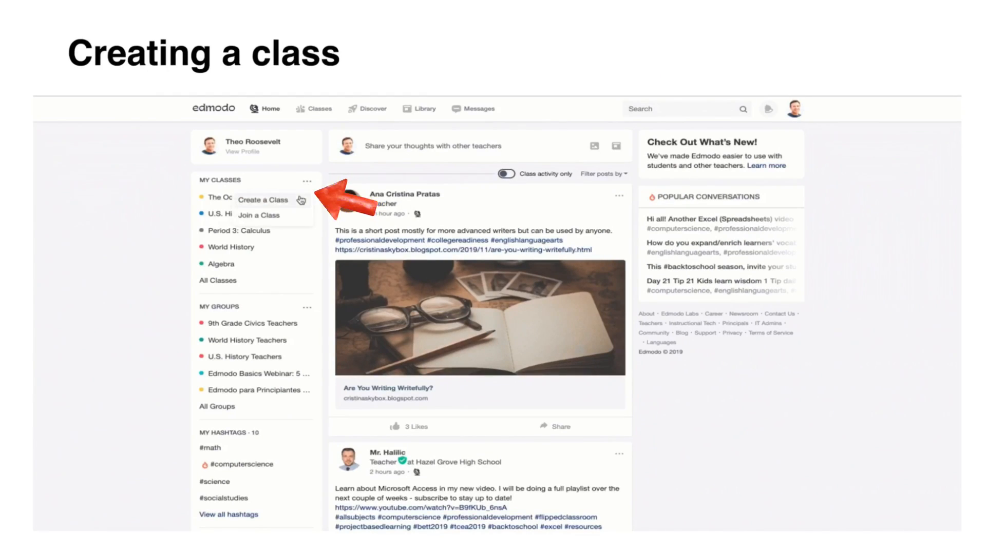
click(263, 199)
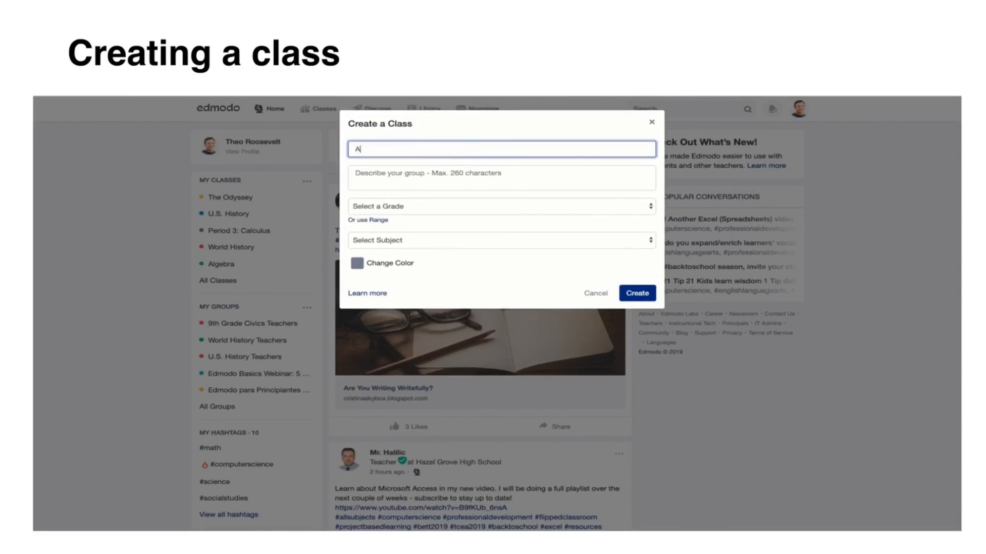
text(American Litera)
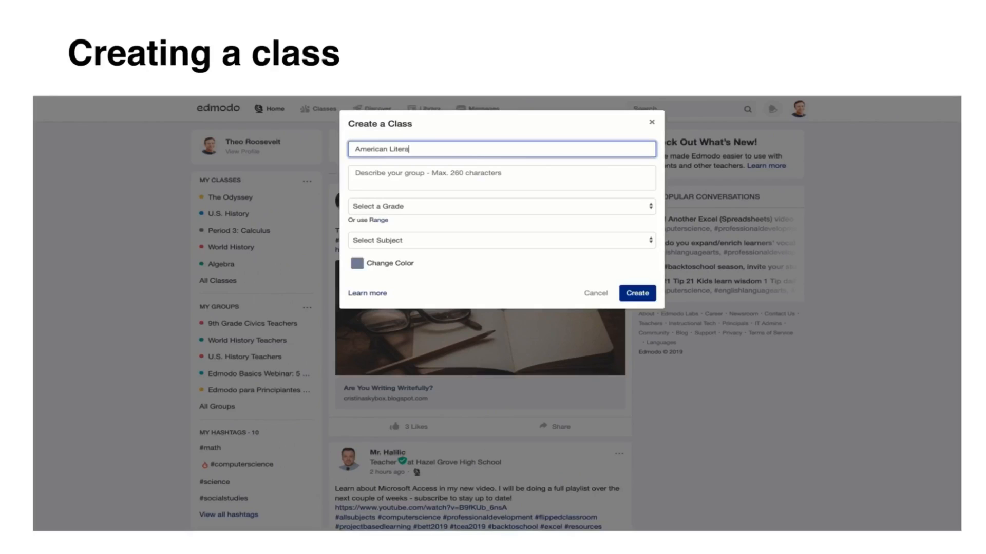
click(500, 205)
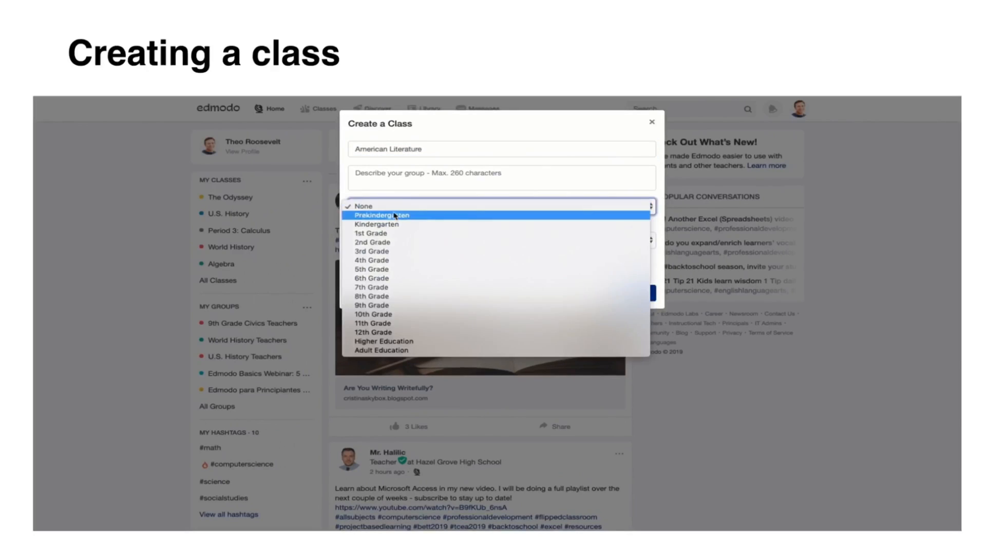
click(372, 314)
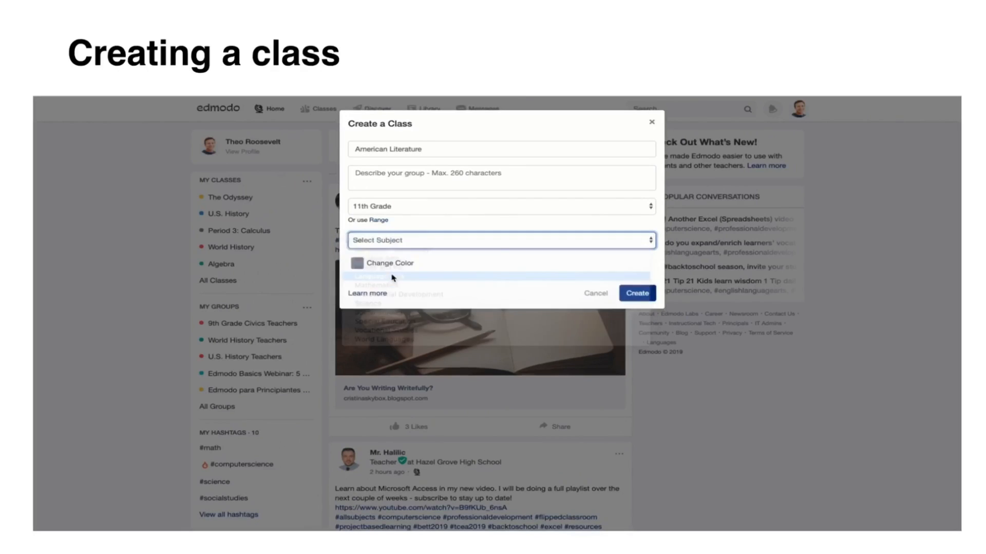
click(502, 240)
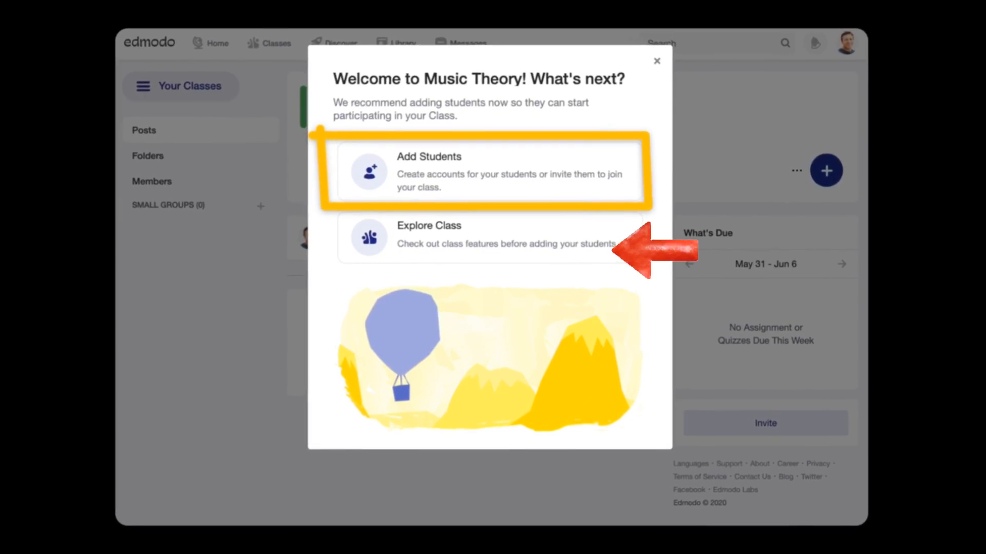
Explore the Dance Class page with its class code and scroll to the Invite area
click(656, 60)
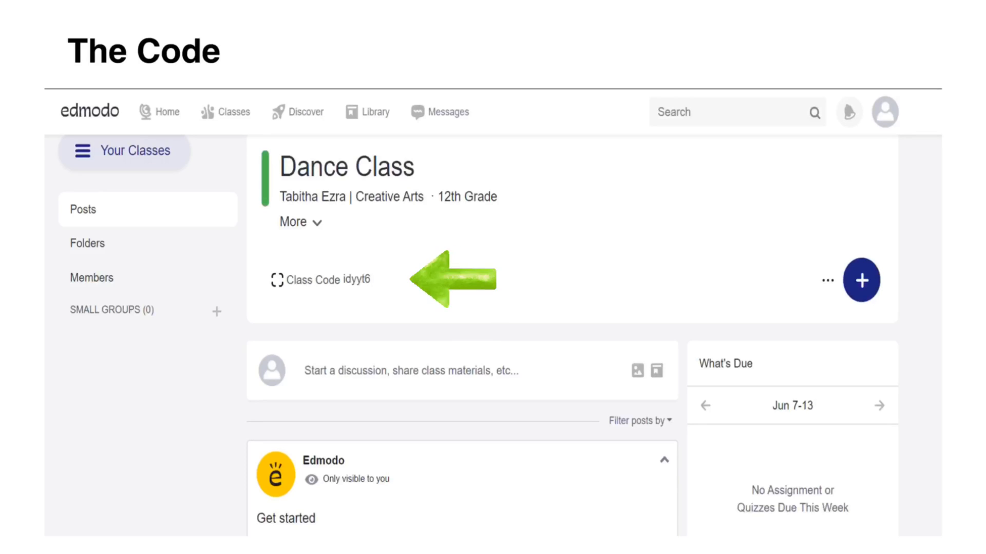
scroll(down, 3)
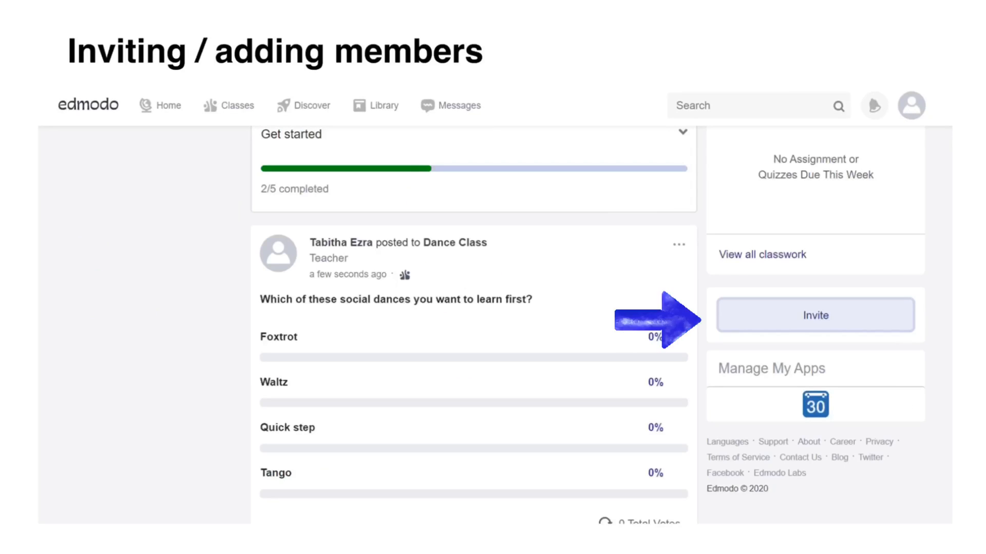
Invite members to Dance Class via the Share Class Code and Share a PDF options
click(814, 315)
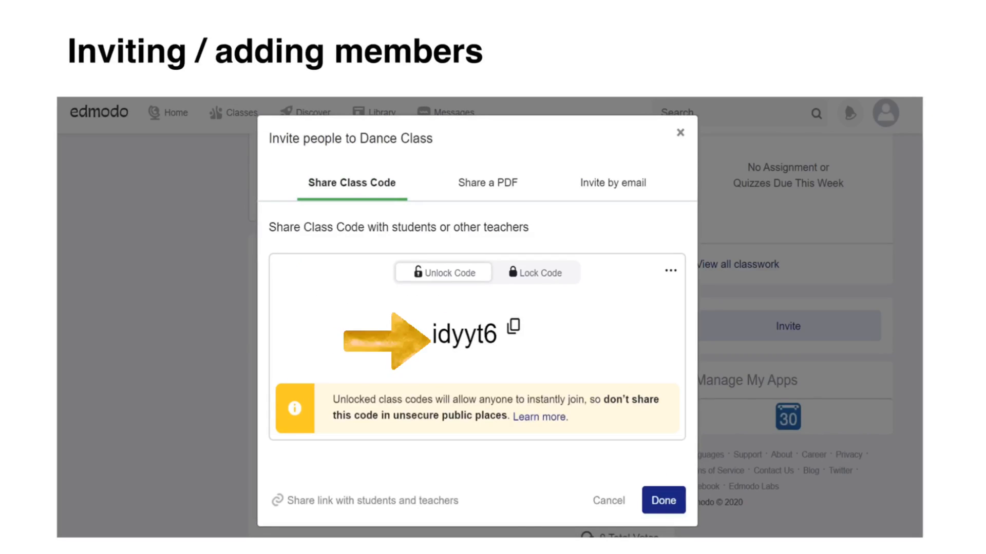
click(496, 183)
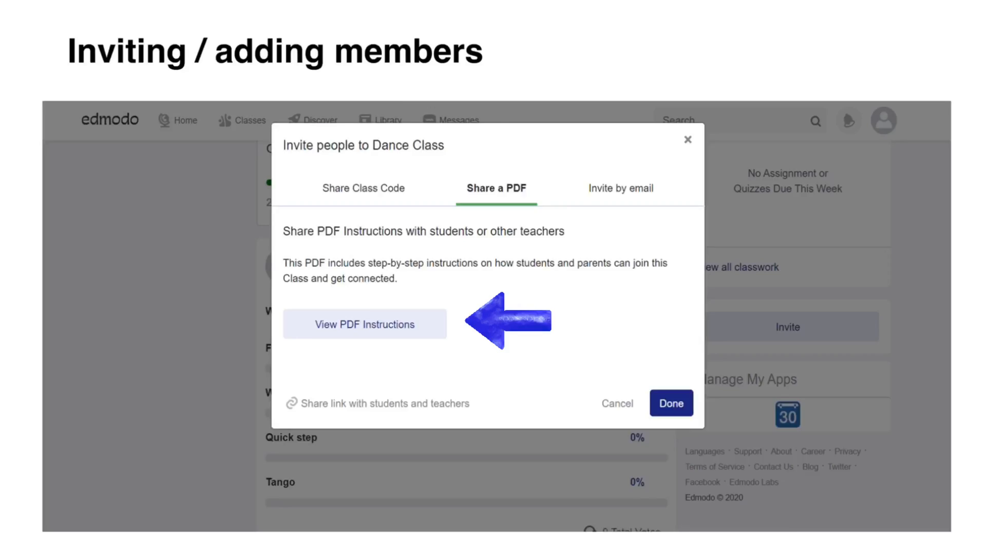
click(365, 326)
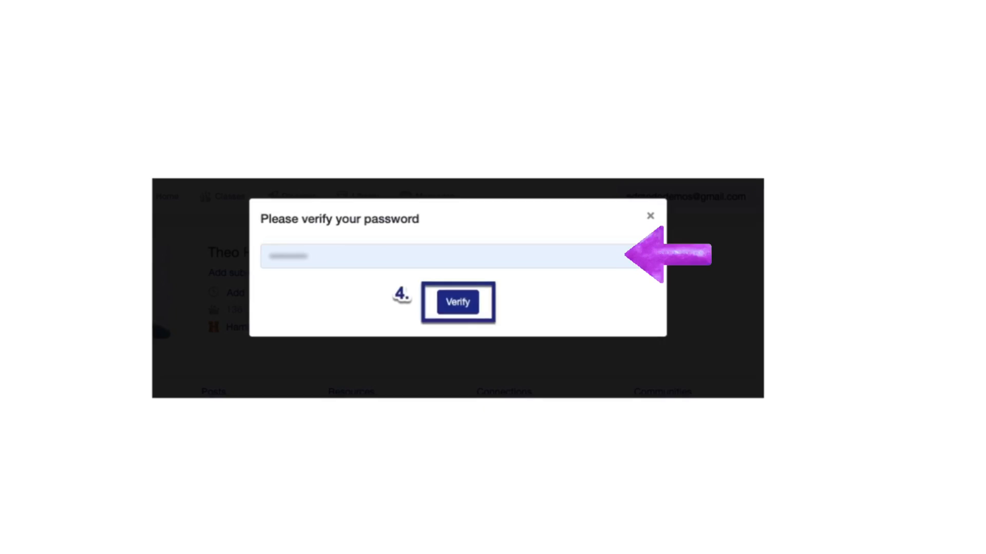
Verify the account password to reach the STEM113 class page
click(458, 302)
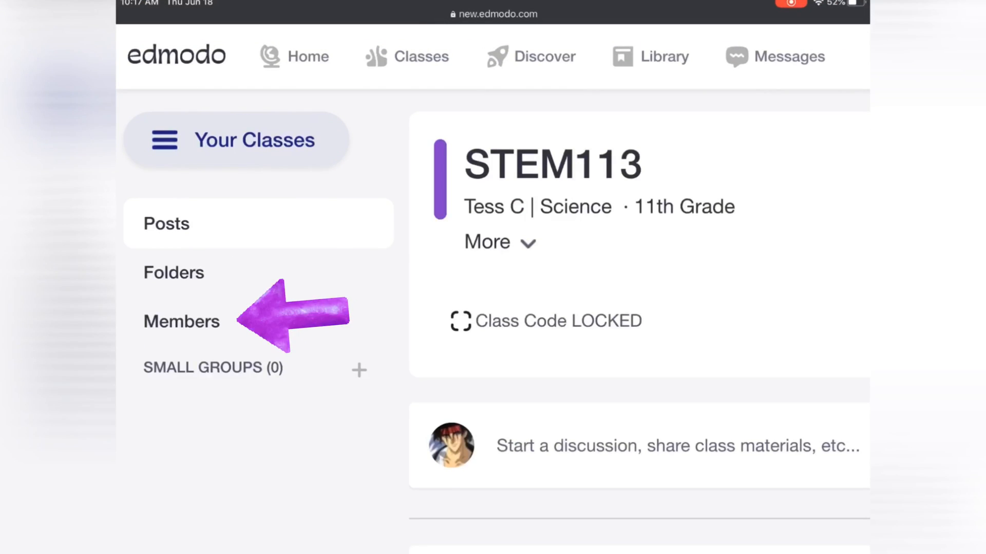
View the STEM113 Members list of students and connected parents
click(181, 321)
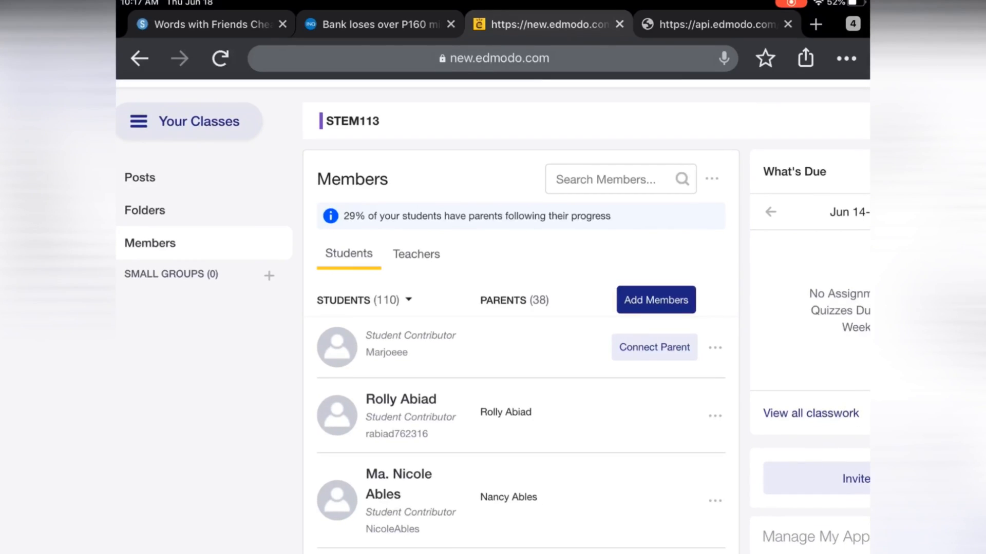
scroll(down, 3)
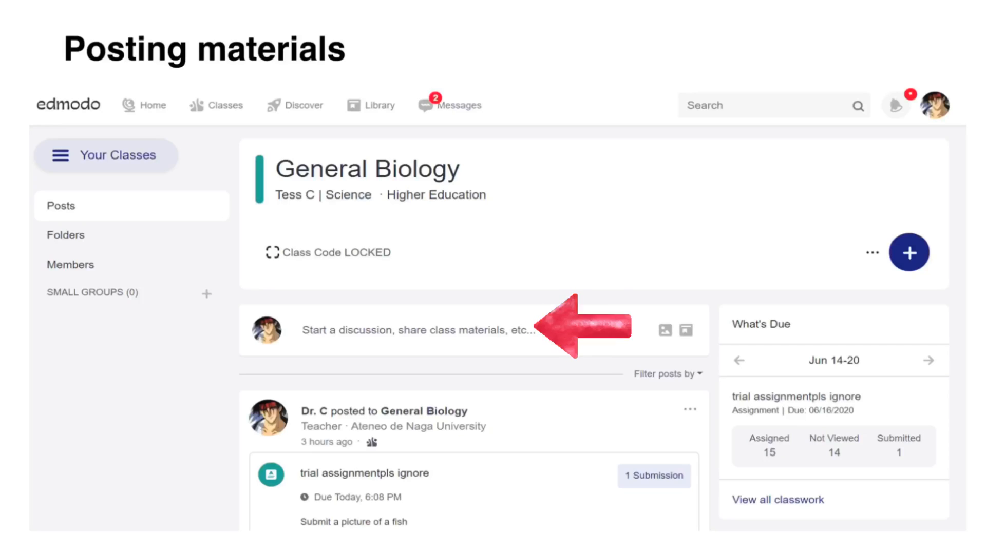
Post a message with the dance tutorial YouTube link to the General Biology class
click(415, 329)
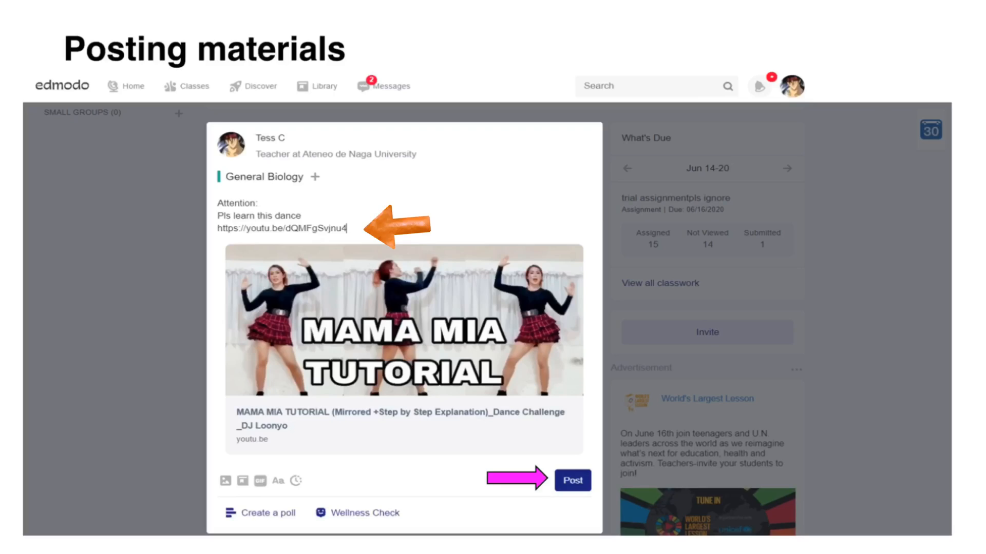
click(571, 480)
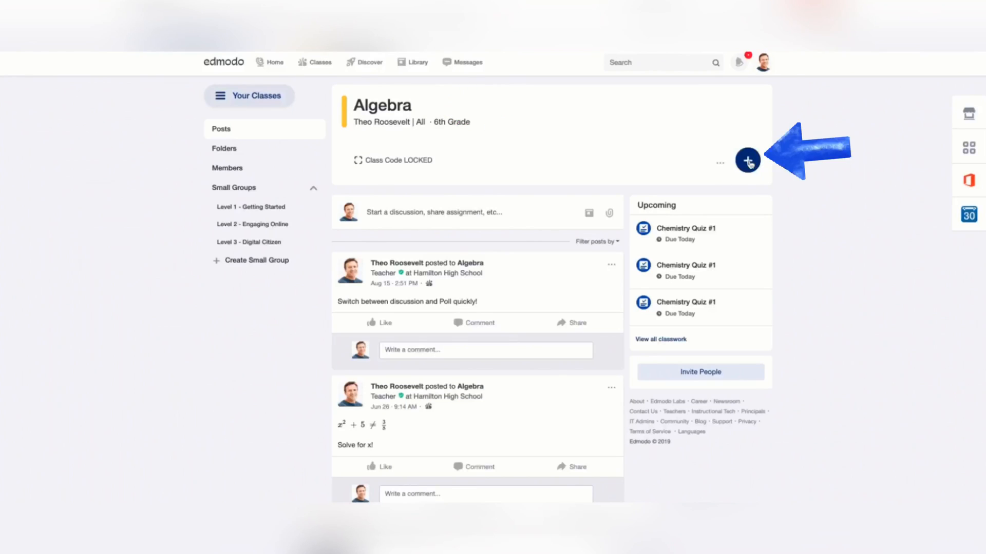
Create an Algebra assignment titled 'Assignment title here' with instructions 'please do this for the following week!' and proceed to assign it
click(747, 161)
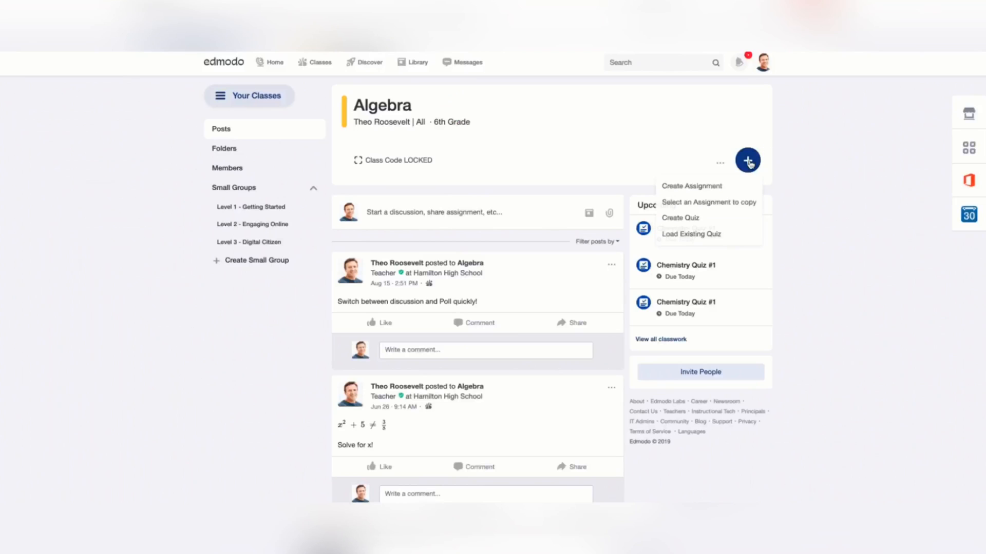
click(690, 185)
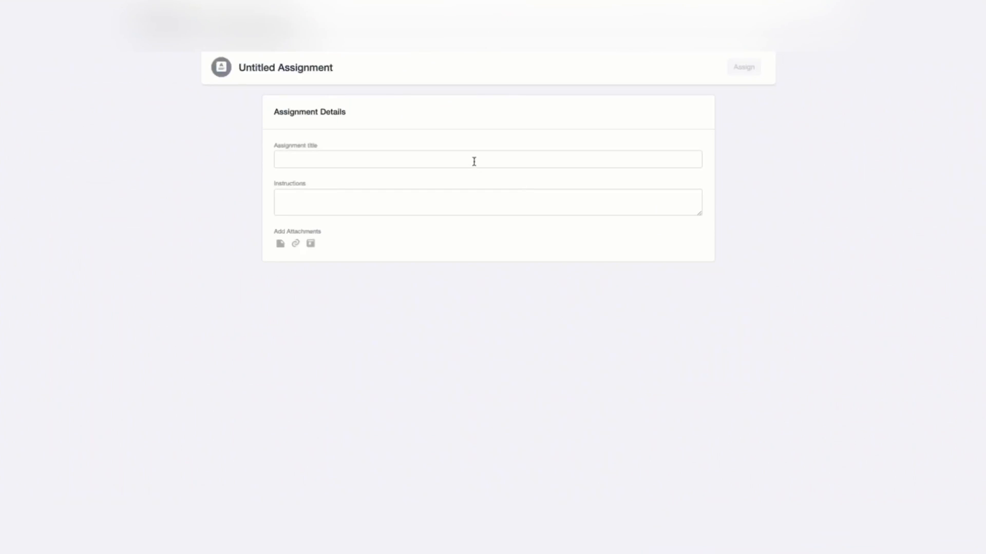
text(Assignment title here)
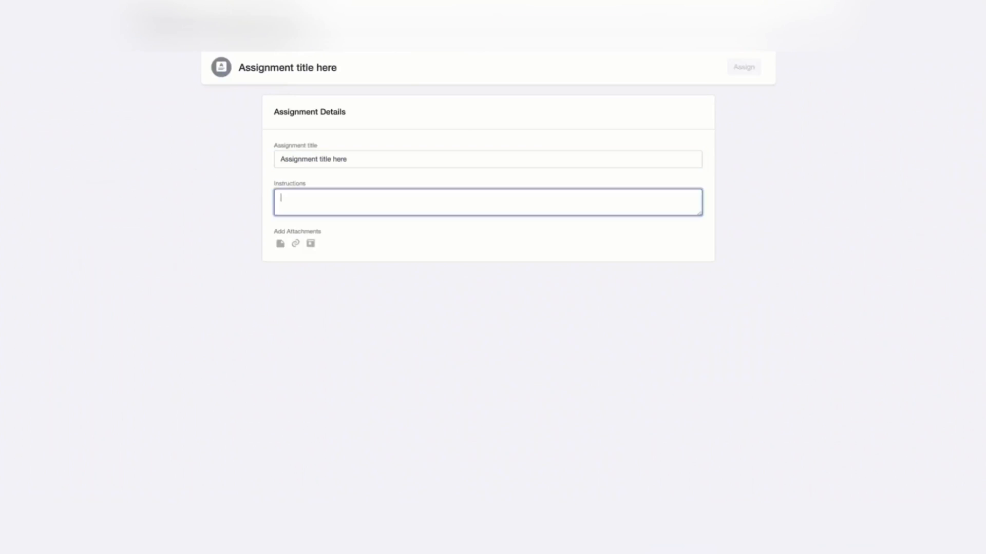
text(please do this for the following)
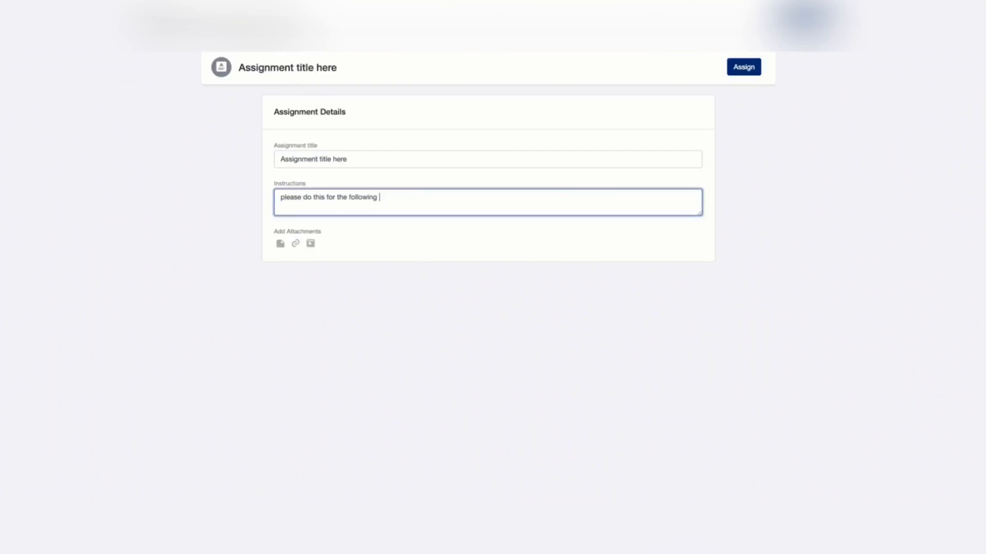
text(week!)
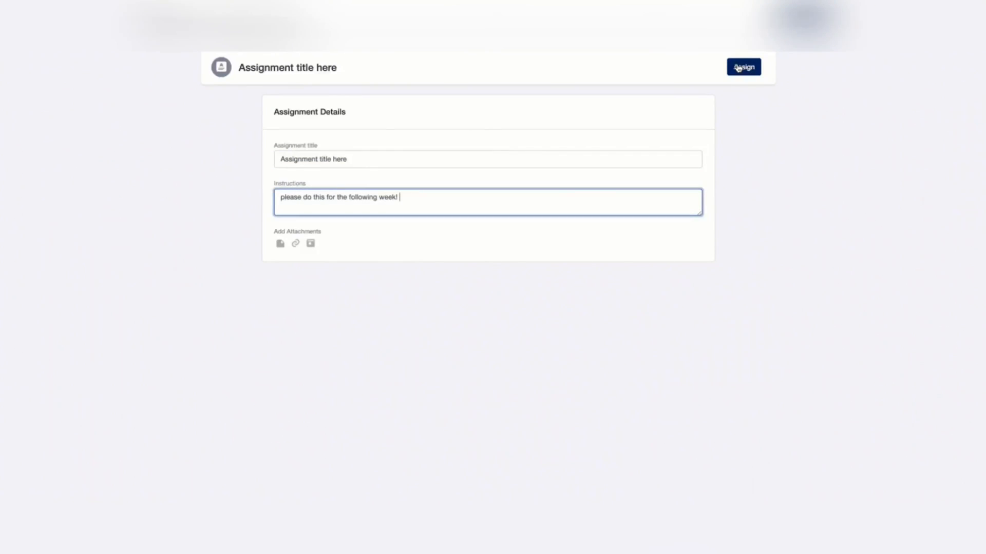
click(743, 66)
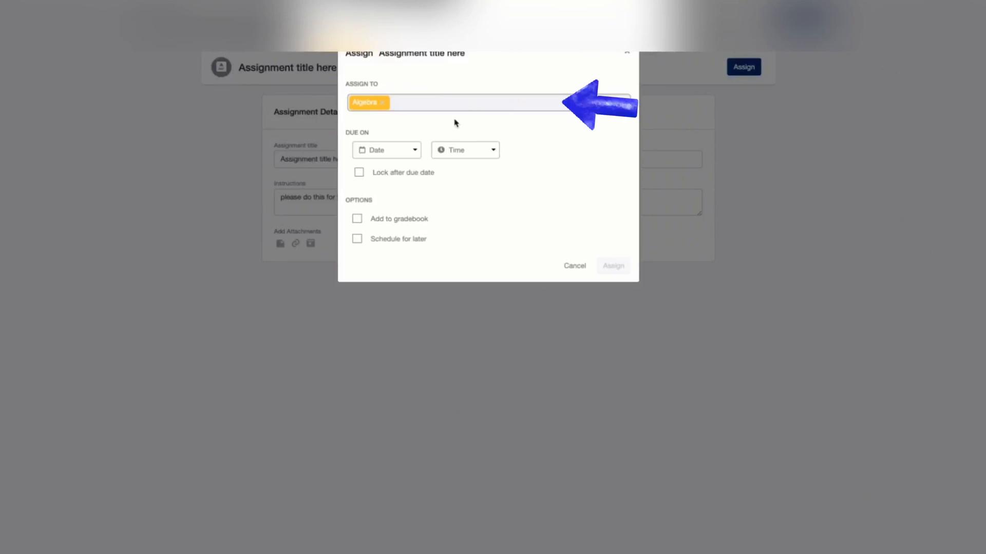
Assign to Algebra due 08/27/2019 at 11:00 pm, added to gradebook and locked after the due date
click(358, 218)
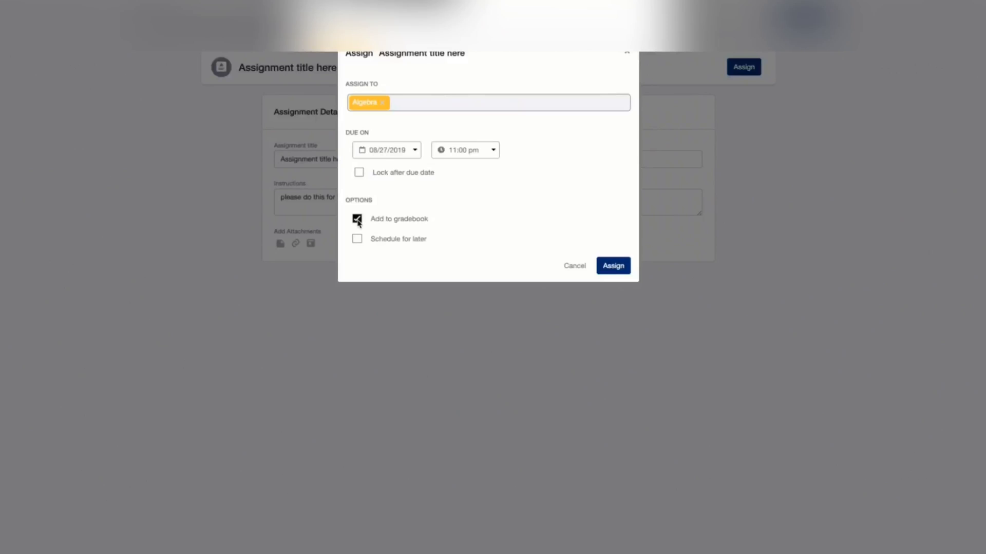
click(357, 218)
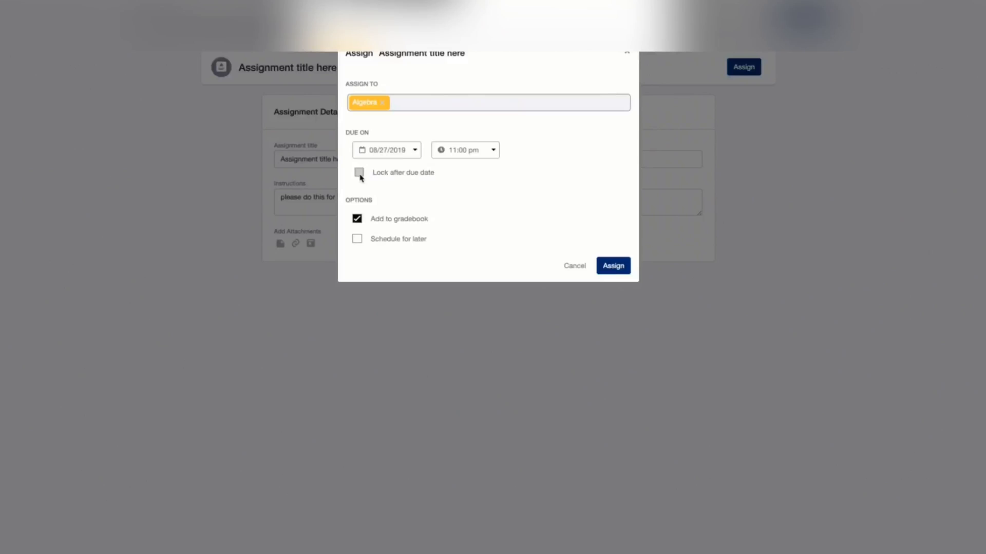
click(358, 173)
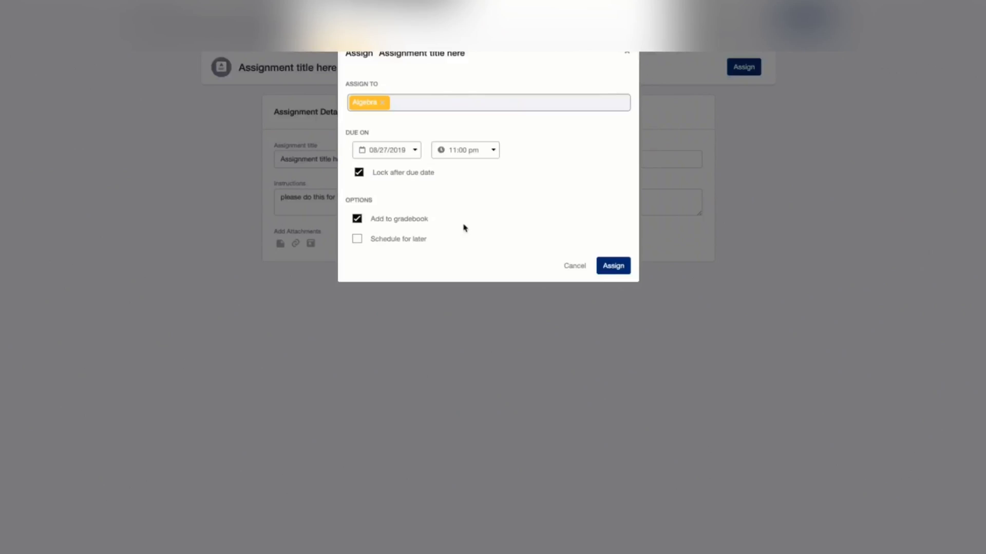
mouse_move(612, 265)
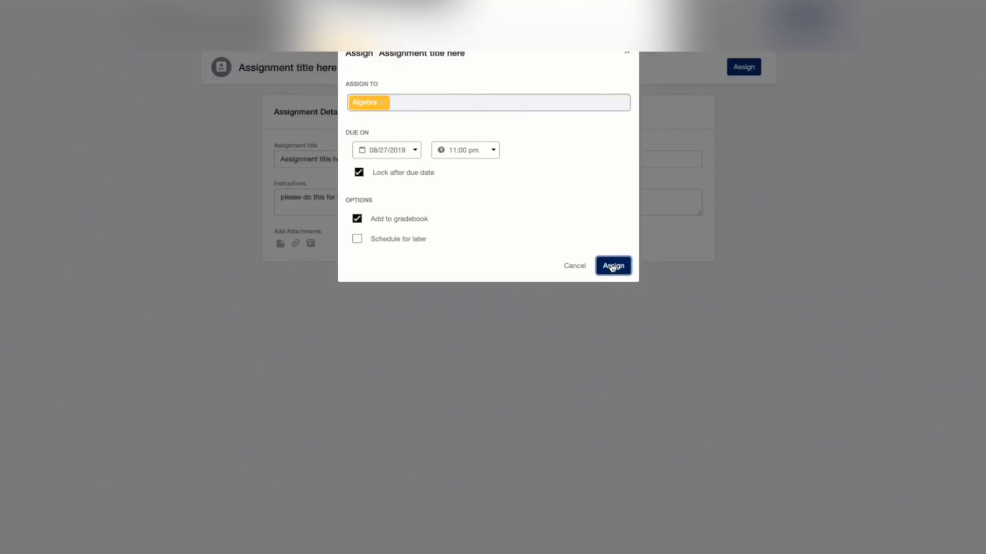
click(611, 265)
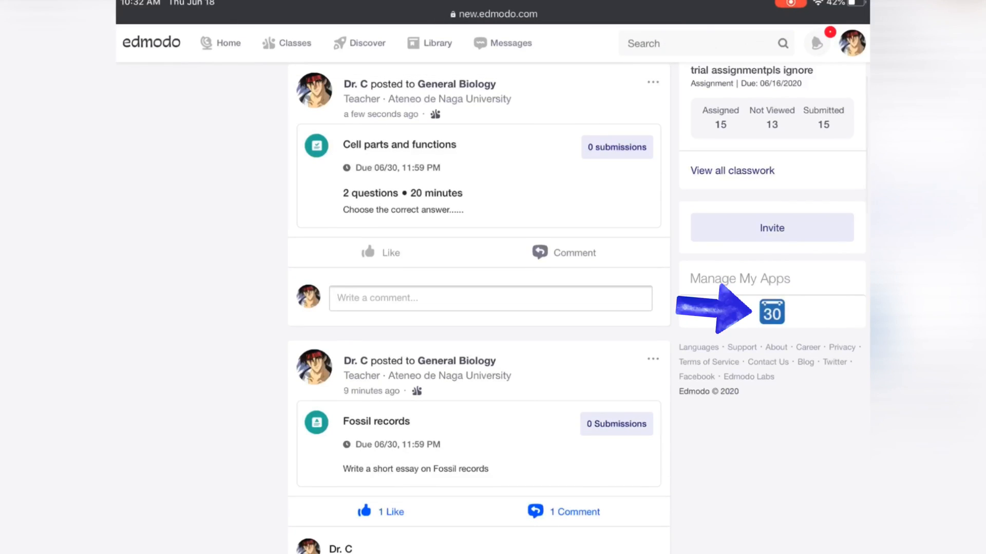
View the Planner's Coming Soon items: Fossil records and Cell parts and functions
click(771, 312)
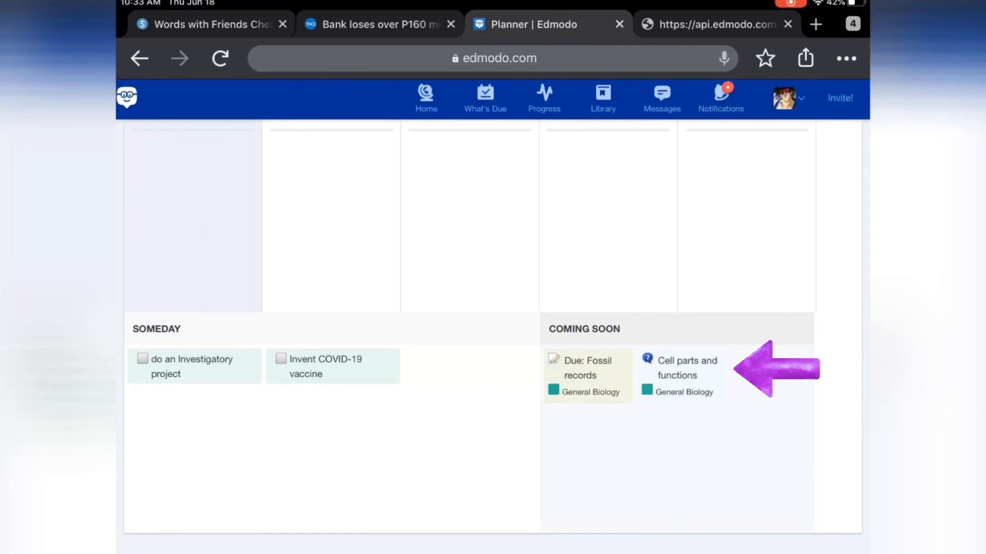
scroll(down, 3)
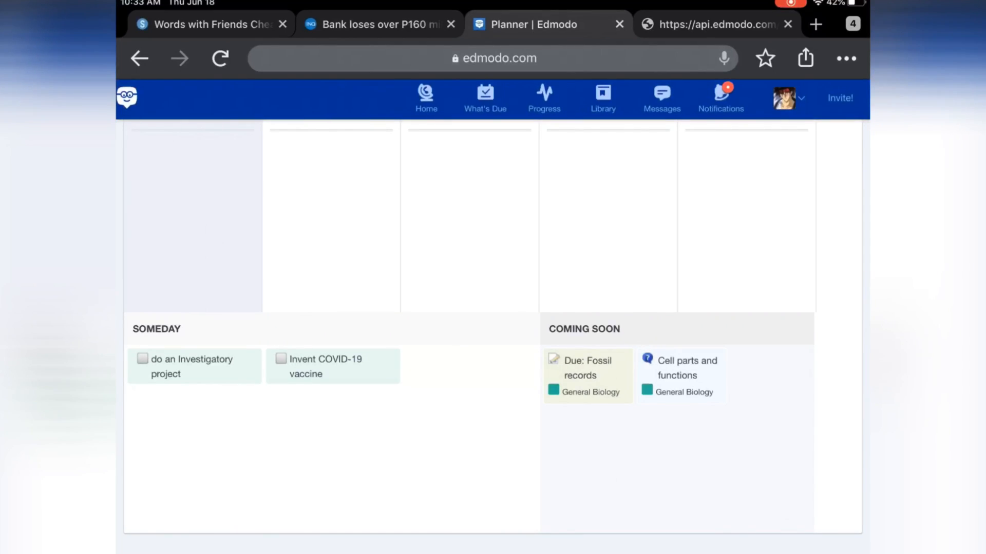
scroll(up, 3)
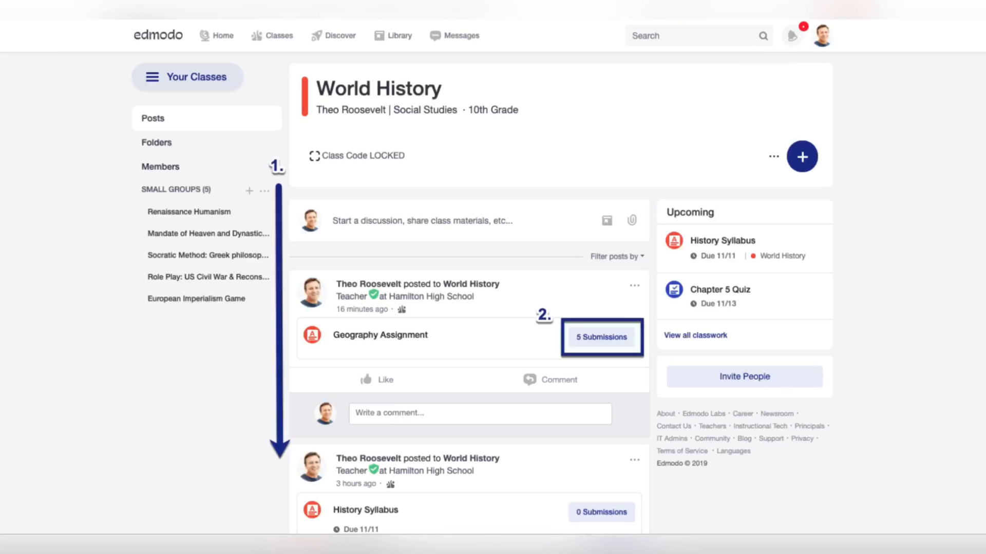
View the Geography Assignment submissions and list all 16 students' status
click(601, 337)
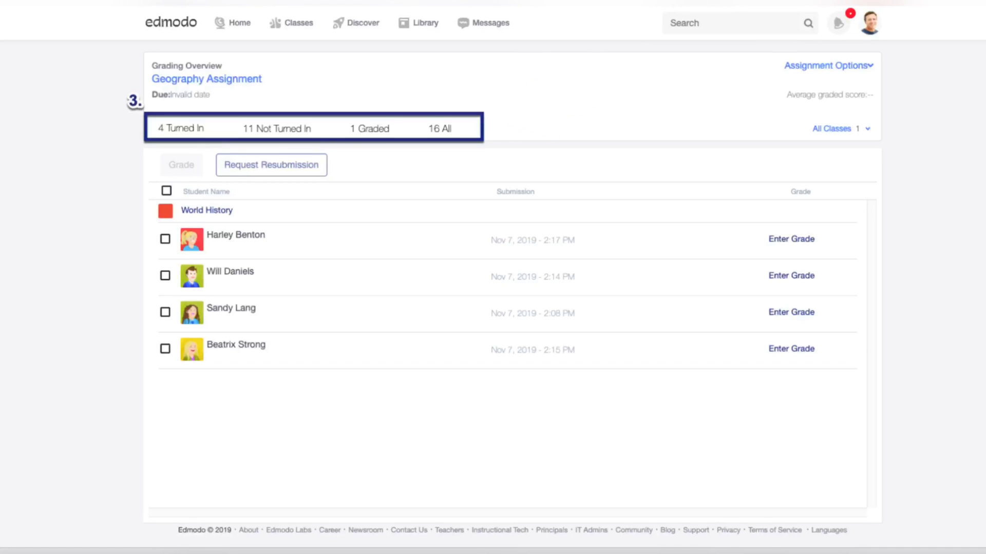
click(441, 127)
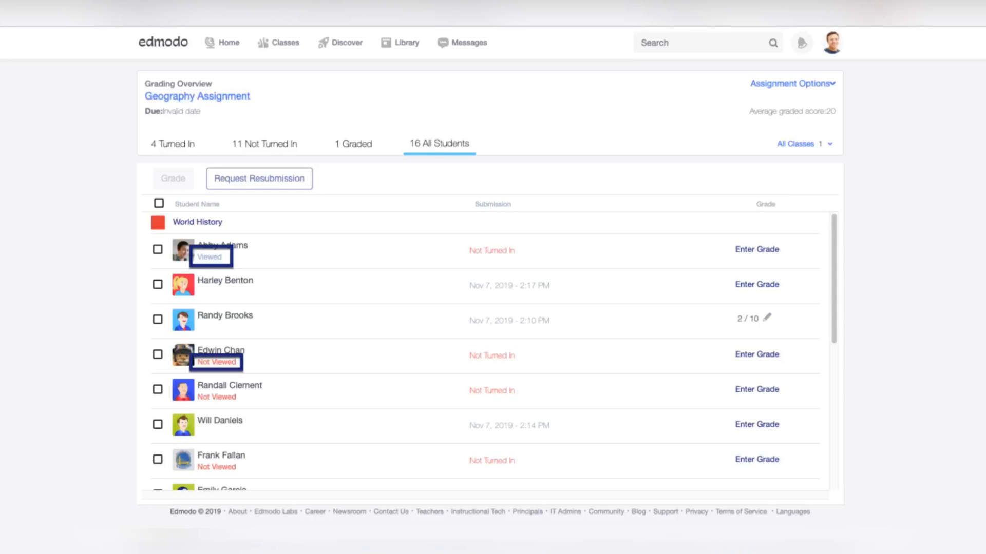
click(352, 144)
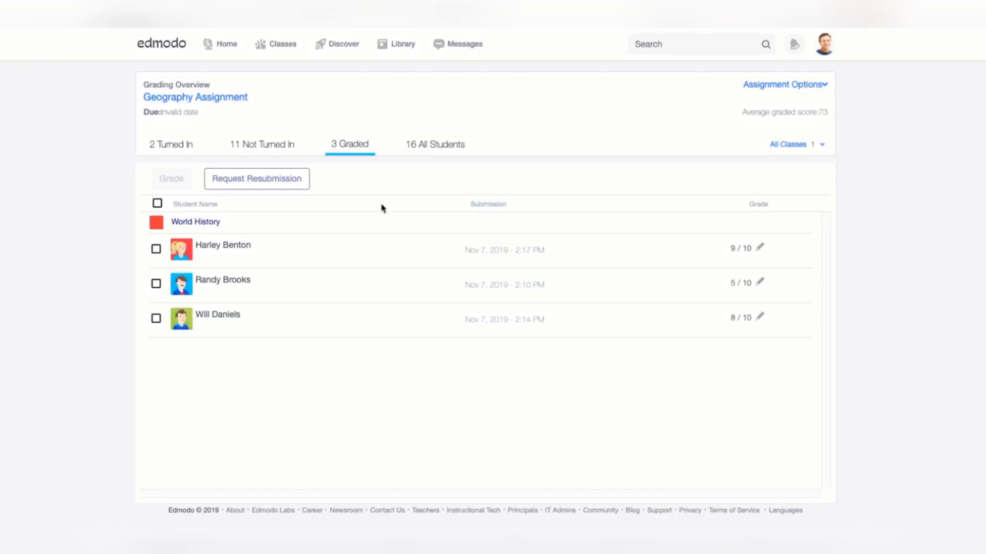
mouse_move(299, 248)
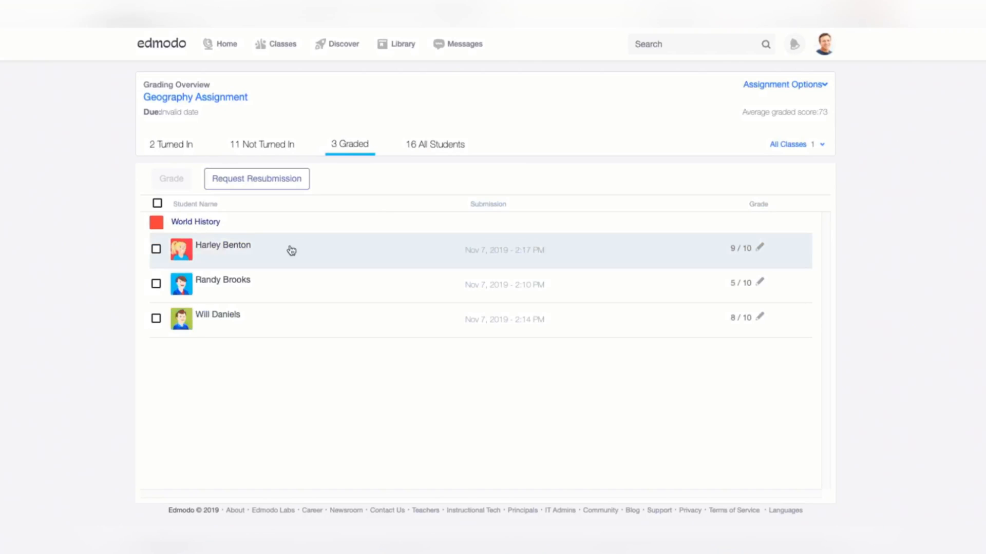
click(223, 245)
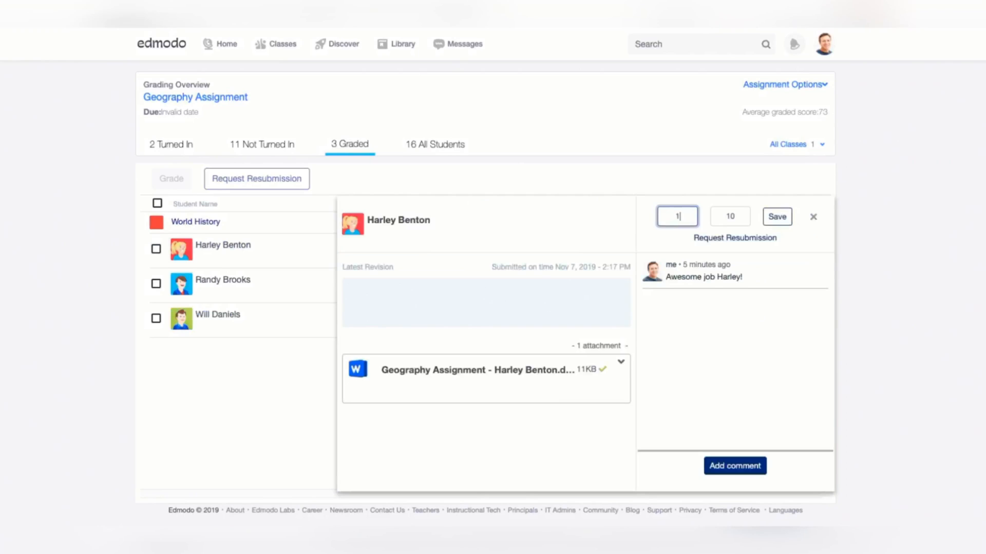
text(0)
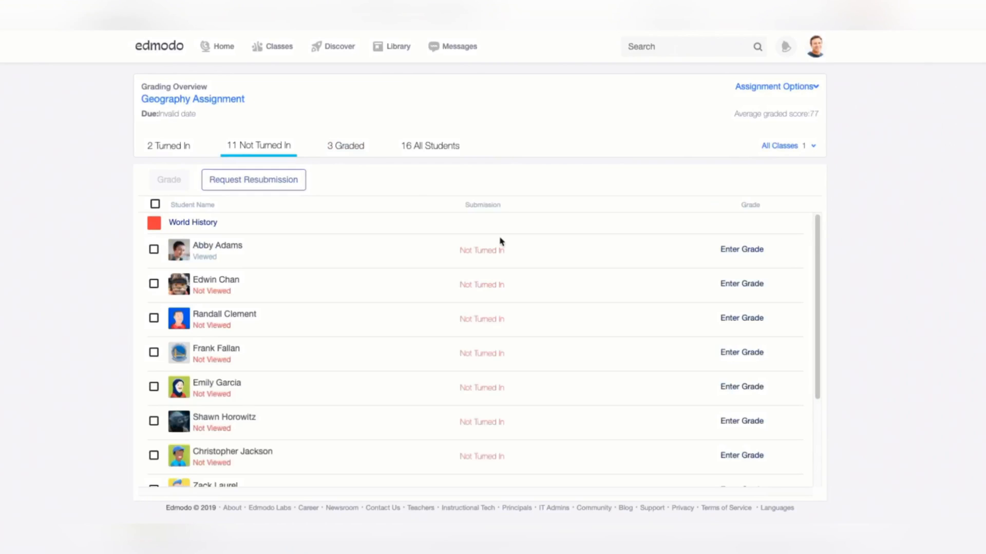
mouse_move(345, 146)
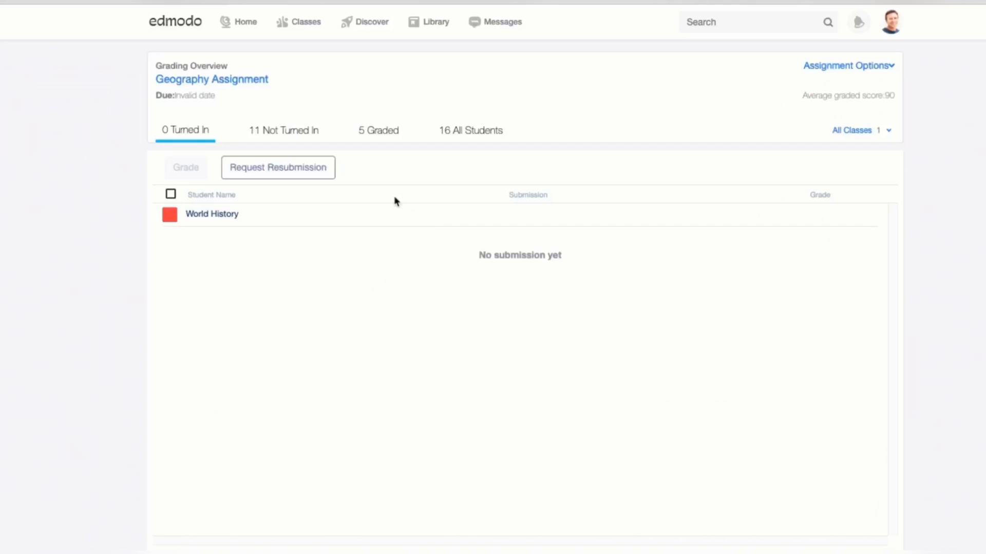
On the Graded tab, select all five graded students and request resubmission from them
click(378, 131)
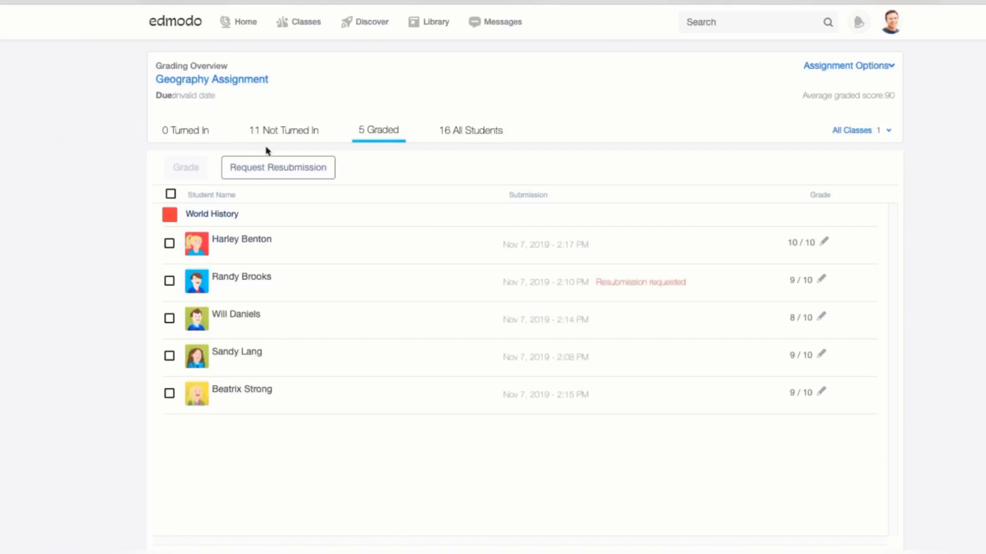
click(170, 194)
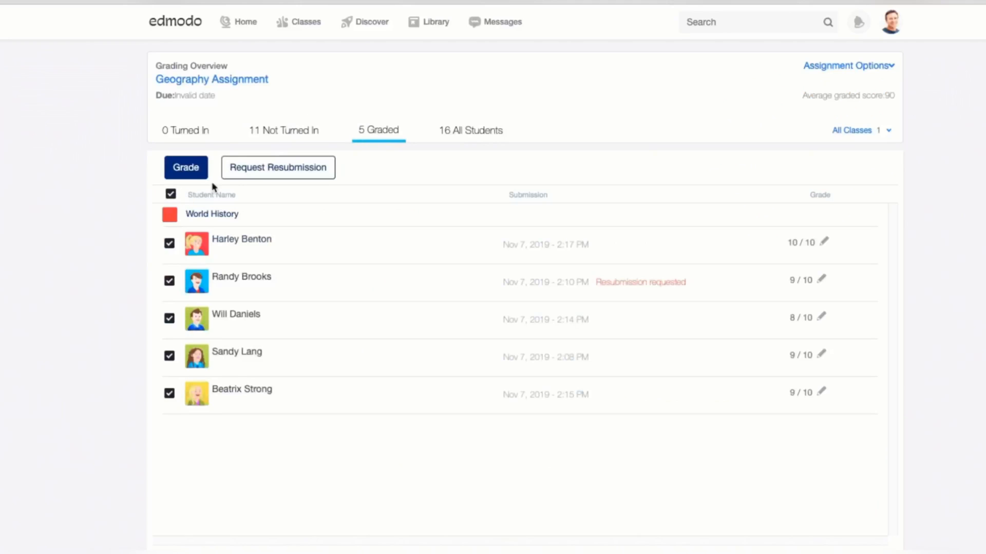
click(277, 167)
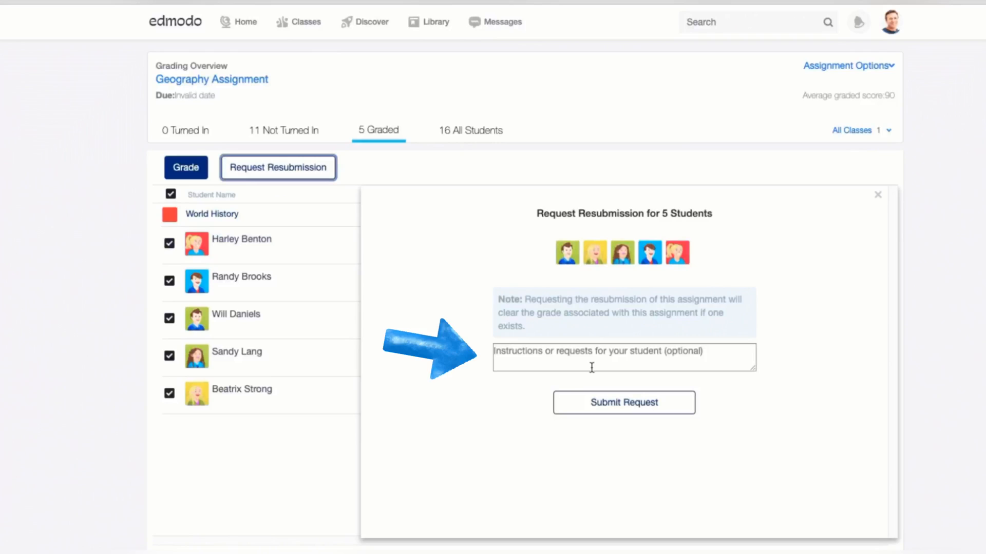
mouse_move(347, 244)
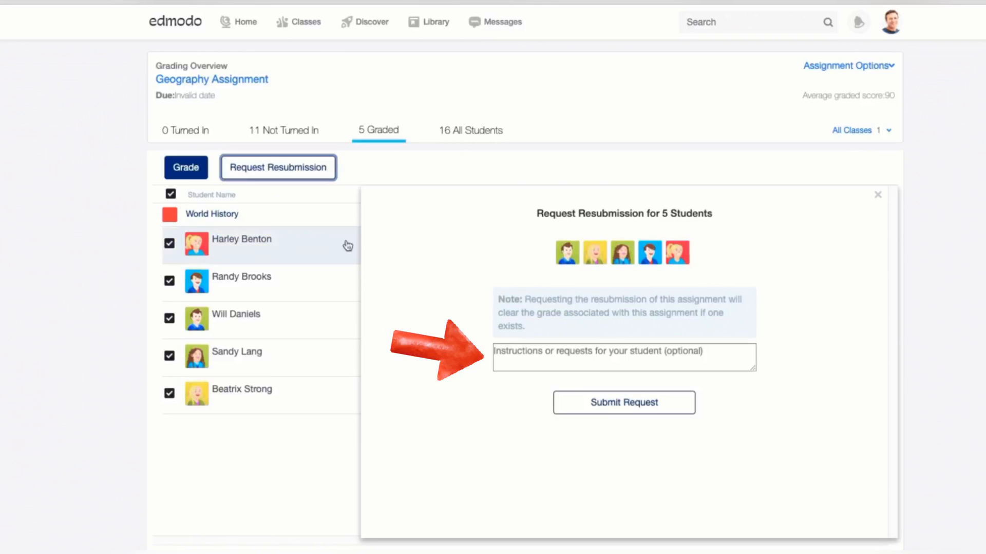
mouse_move(663, 414)
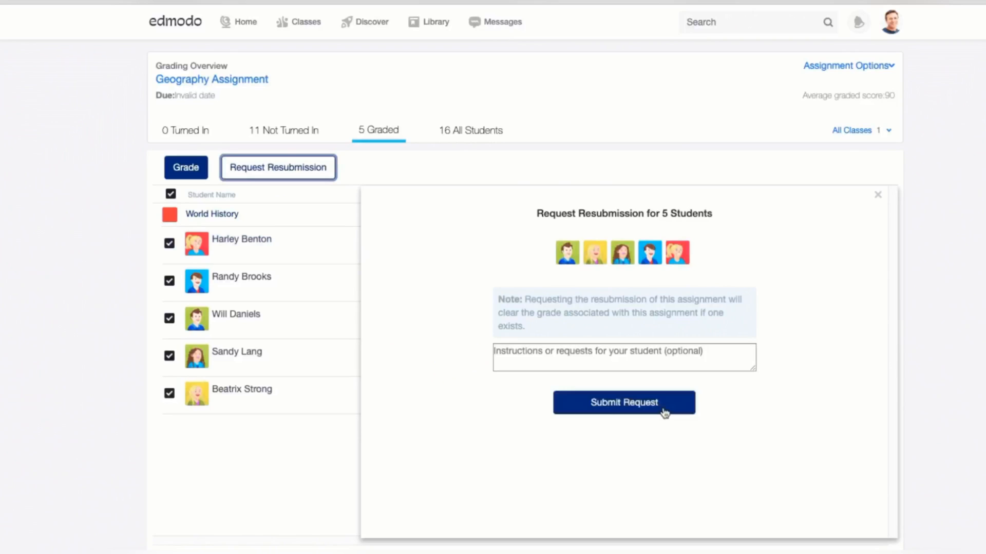
click(623, 403)
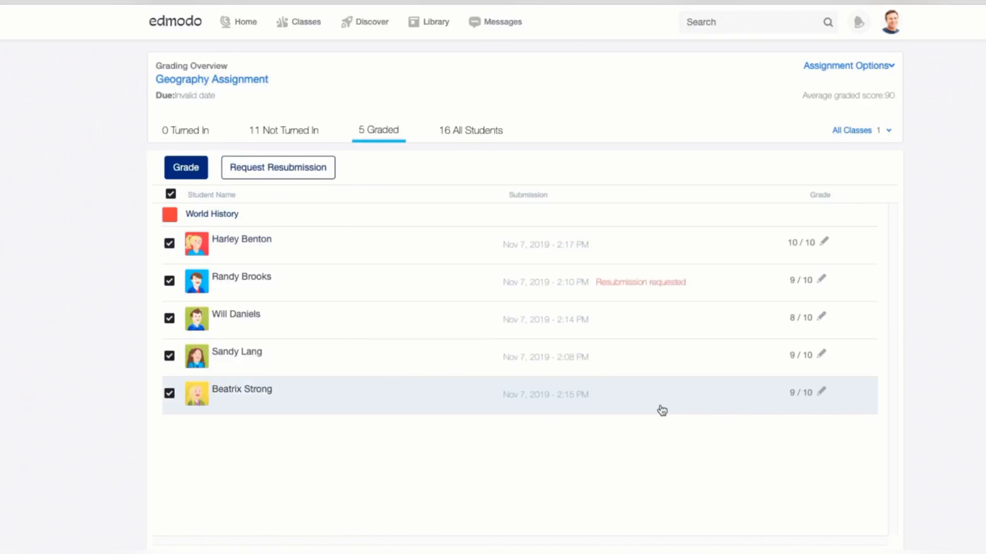
click(277, 167)
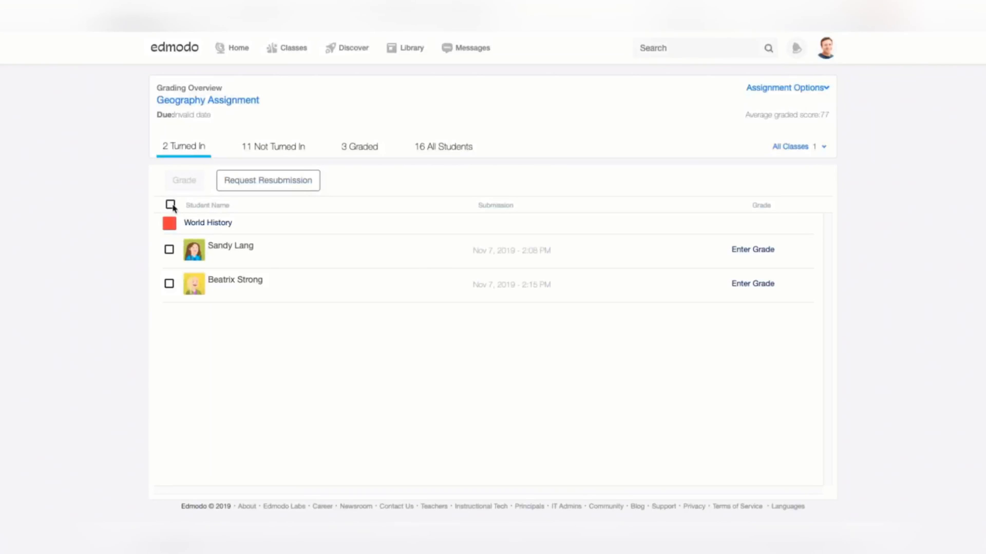
mouse_move(609, 360)
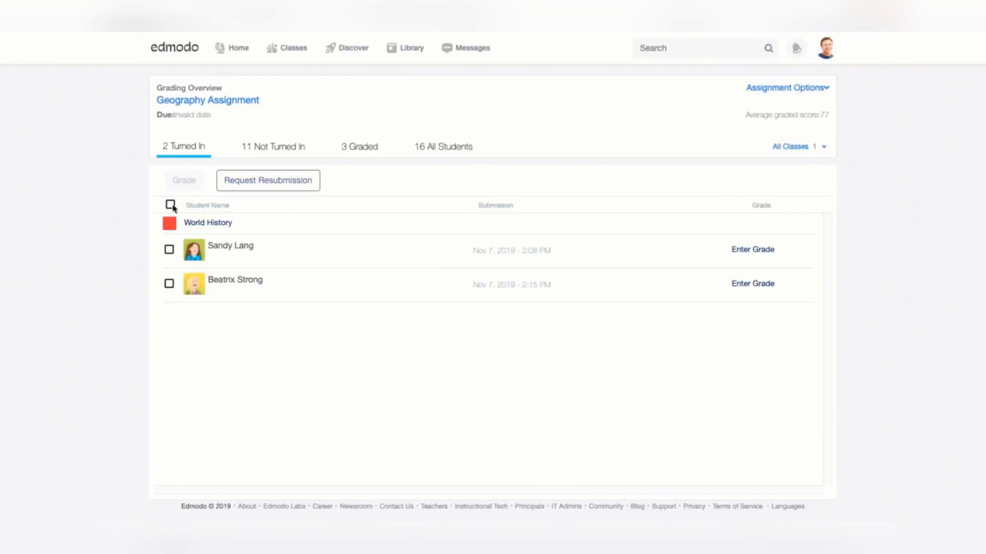
click(360, 146)
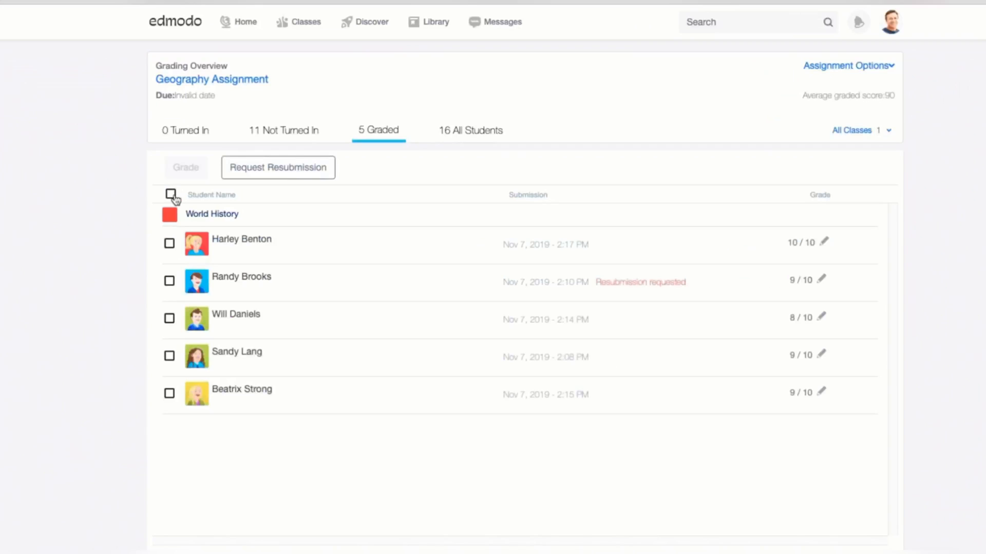
click(169, 195)
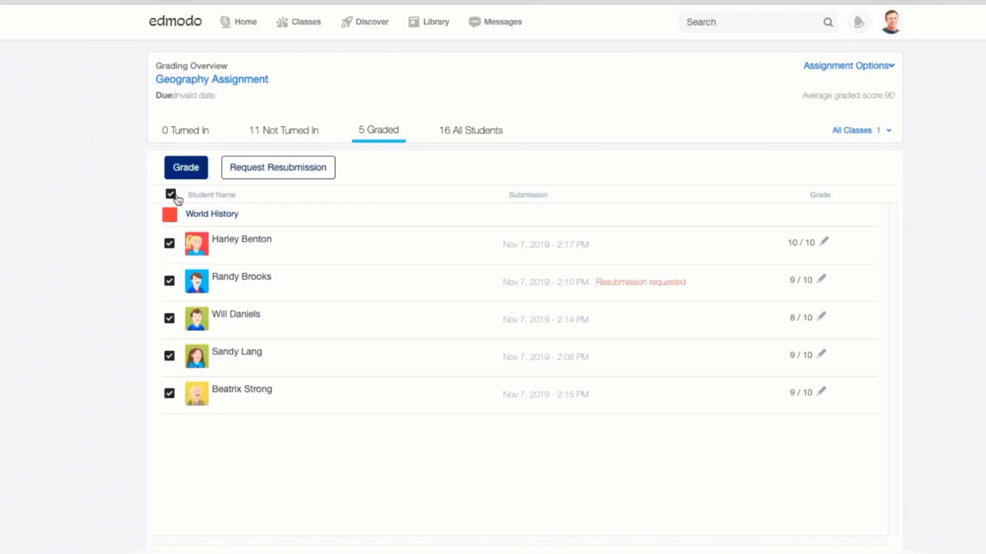
click(184, 130)
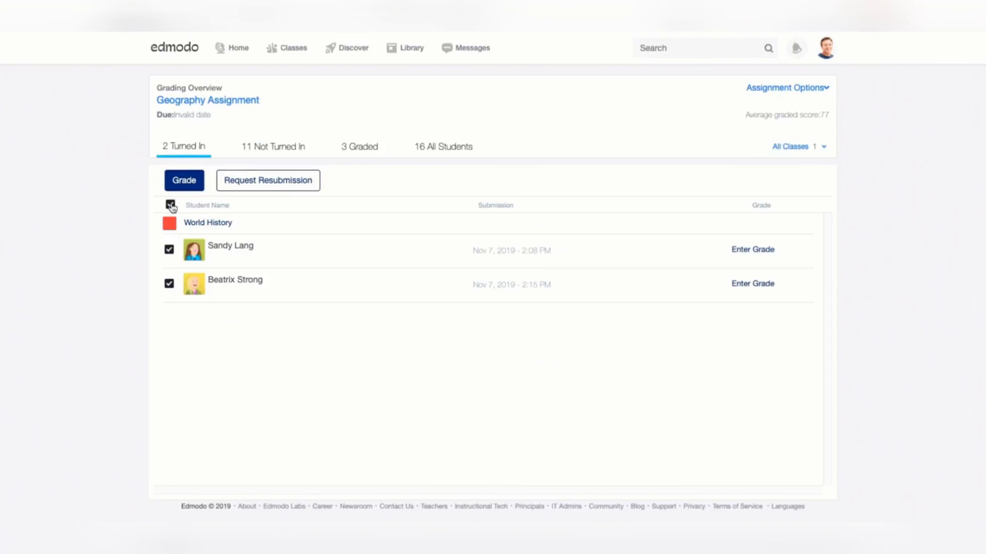
click(184, 181)
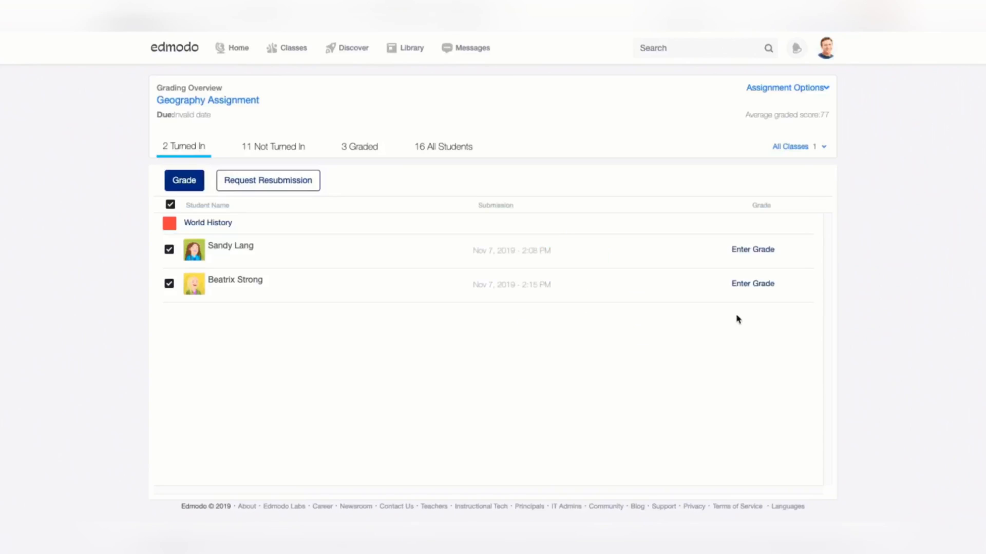
click(378, 129)
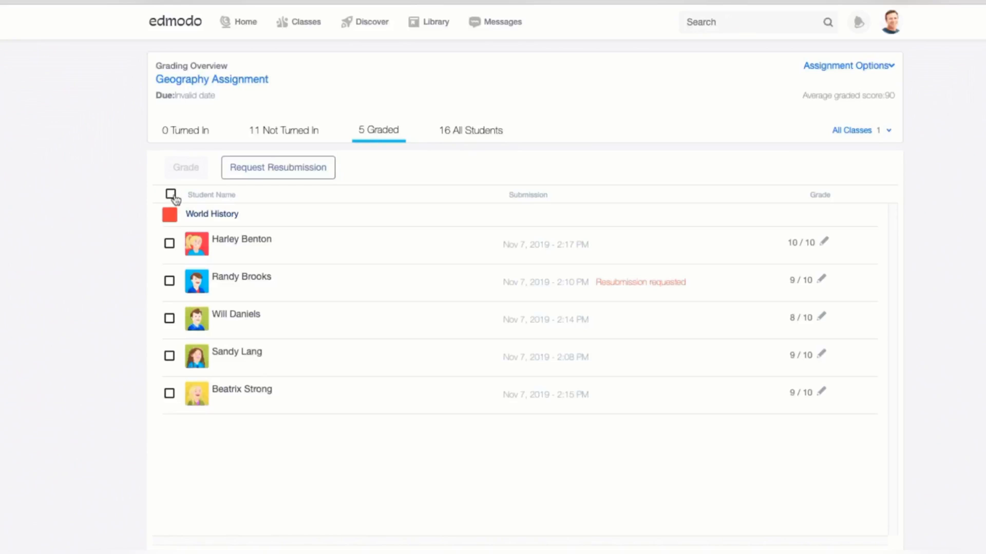
Select all five graded students and bring up the Request Resubmission dialog for them
click(170, 195)
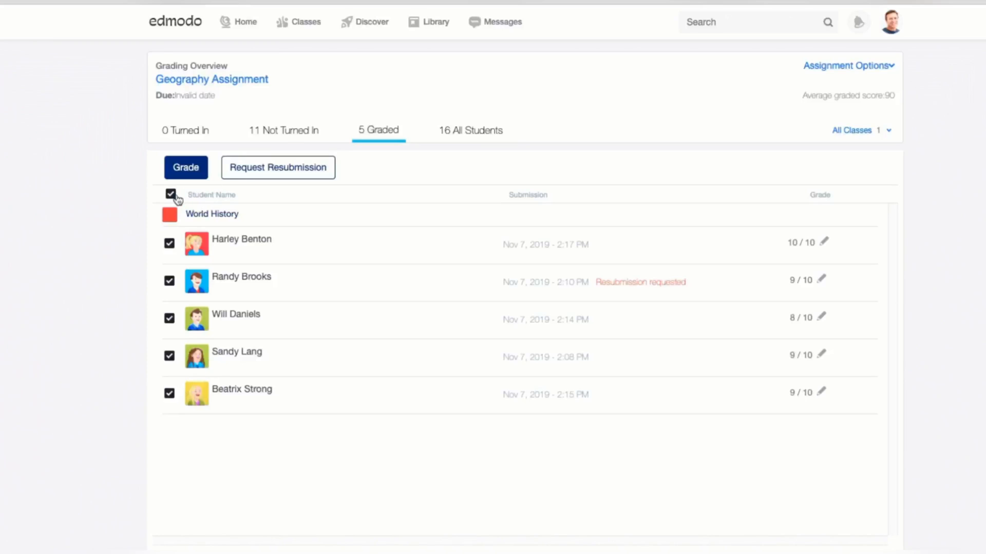
mouse_move(182, 196)
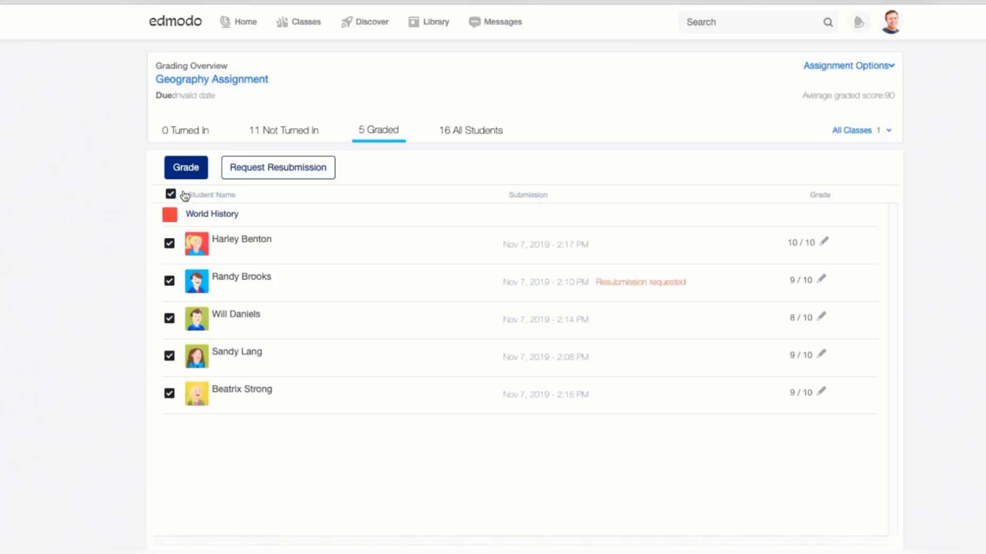
click(277, 167)
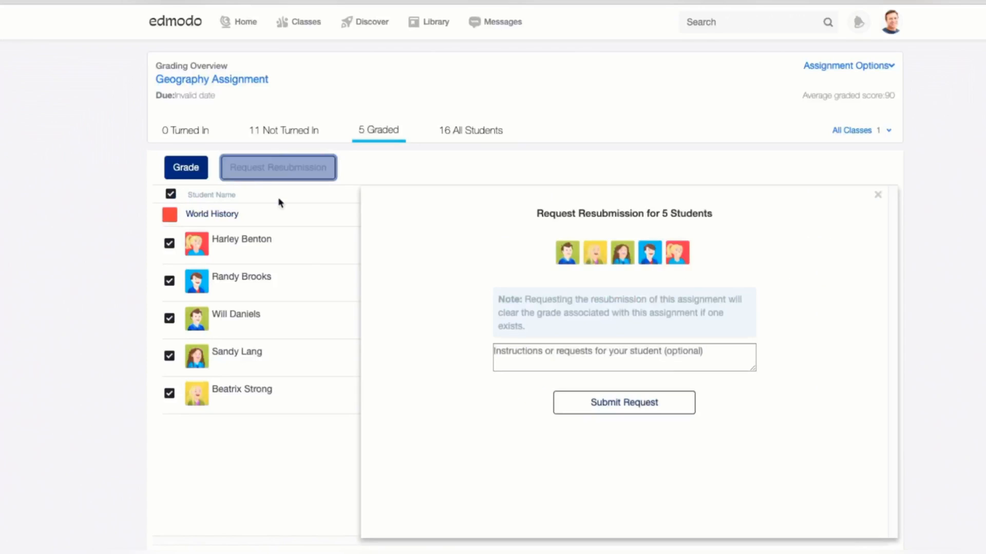
click(623, 403)
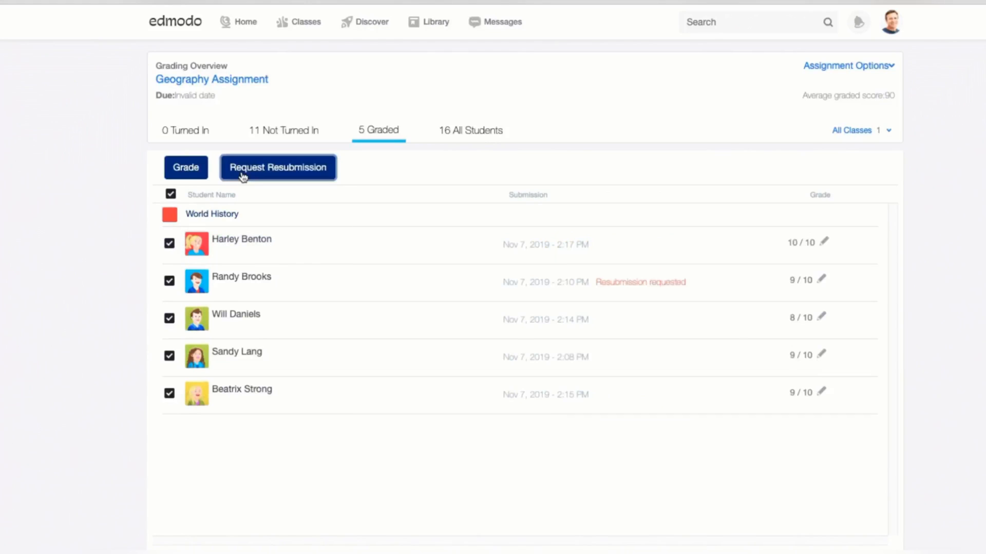
click(277, 168)
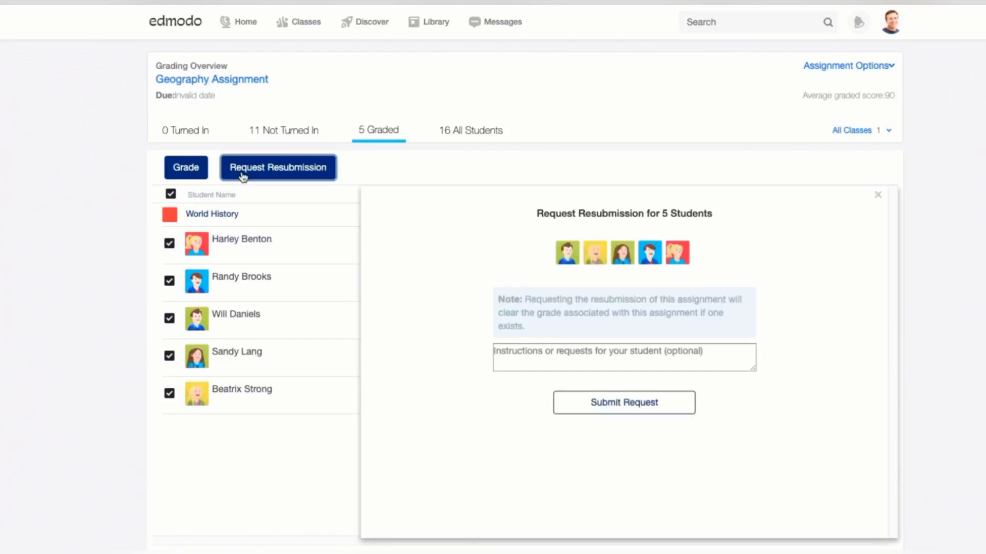
click(623, 403)
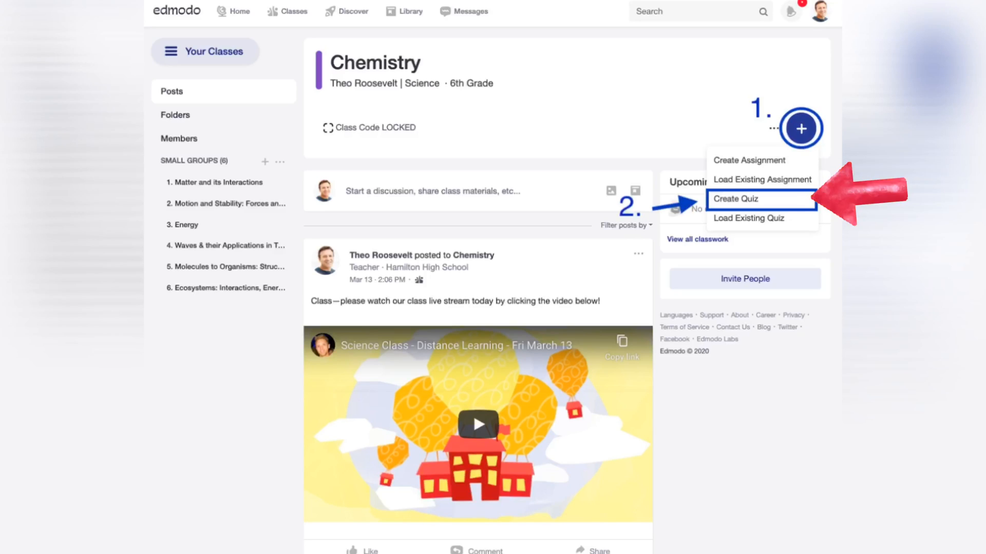
Start a new quiz for the Chemistry class from the + menu's Create Quiz option
click(735, 198)
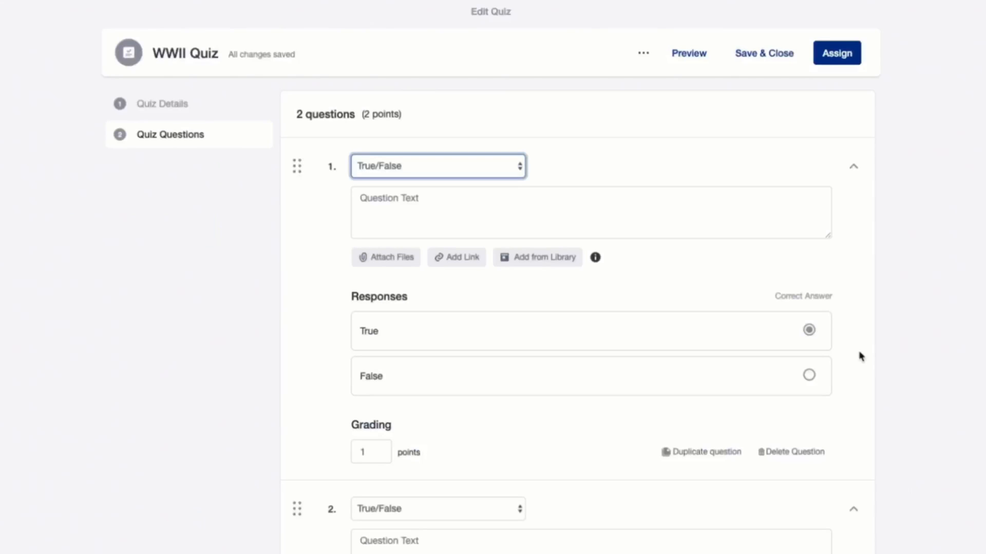
mouse_move(616, 250)
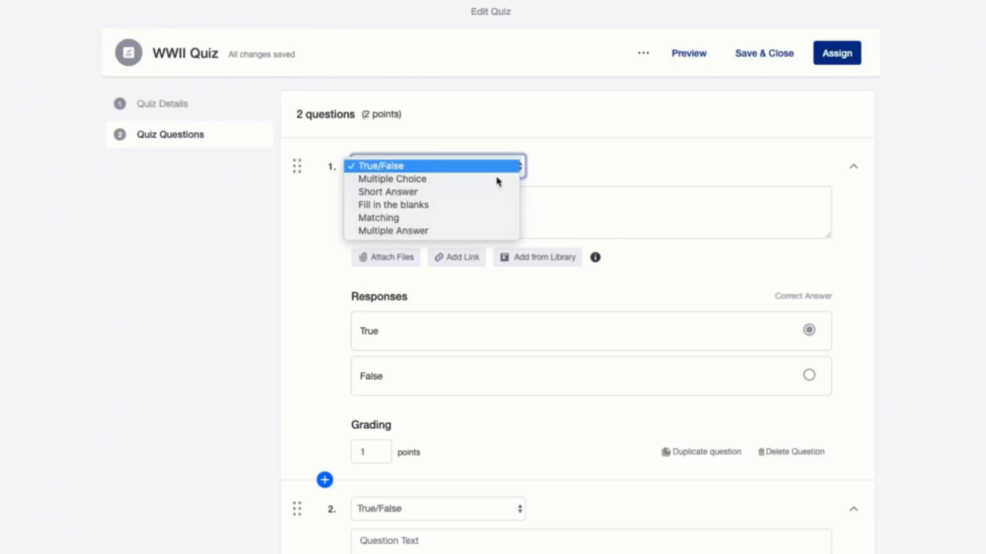
mouse_move(487, 179)
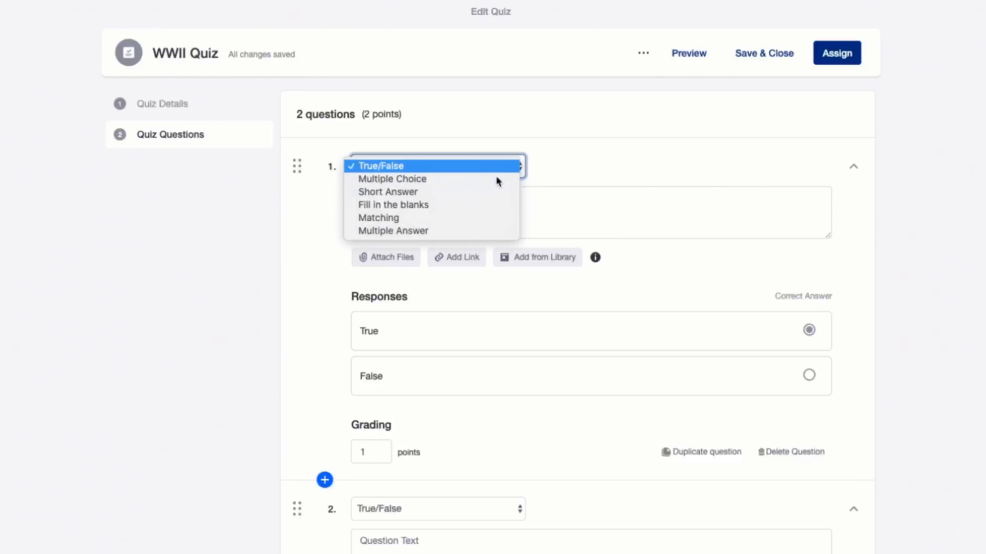
Make question 1 multiple choice asking 'When did WWII start?'
click(391, 178)
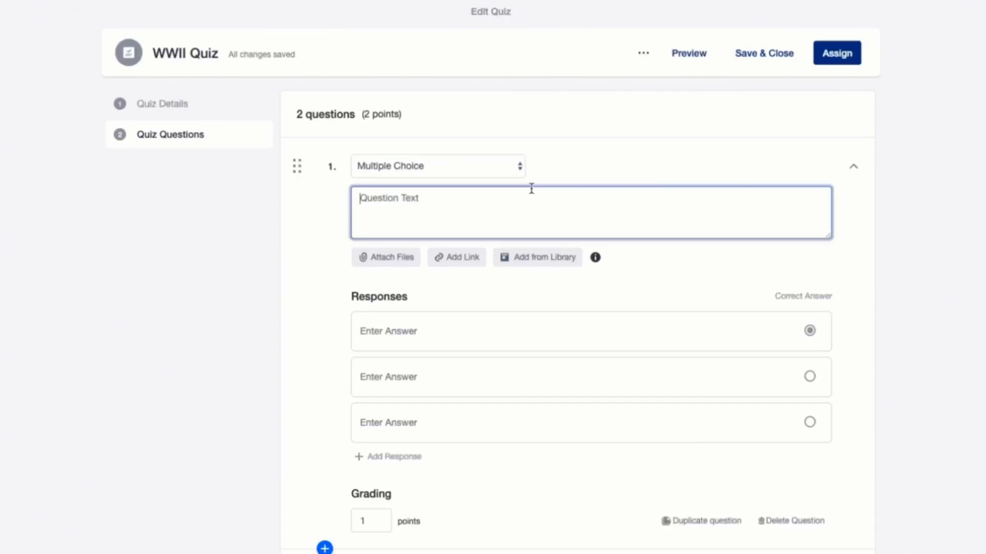
text(When did W)
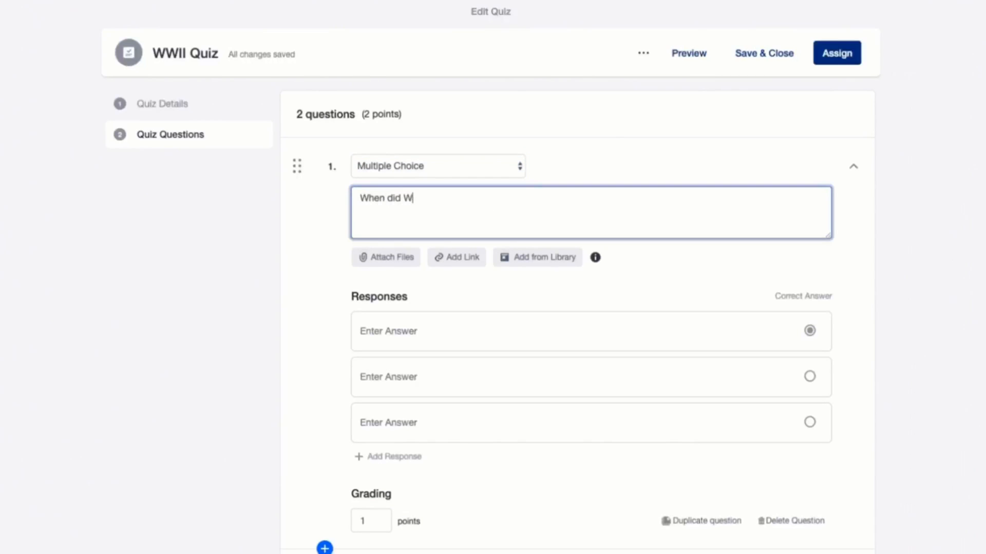
text(WII start)
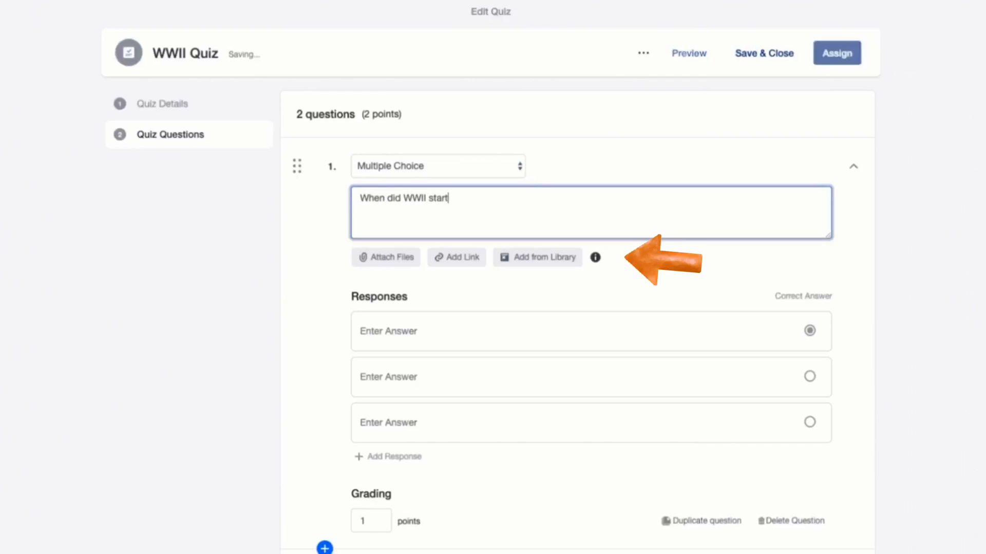
text(?)
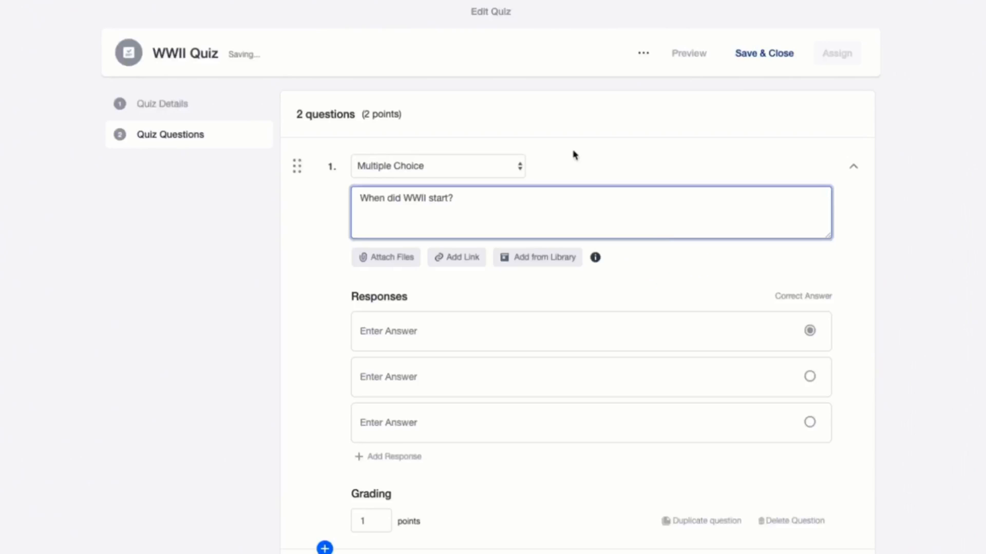
Enter the answer choices 1937 and 1939
click(464, 332)
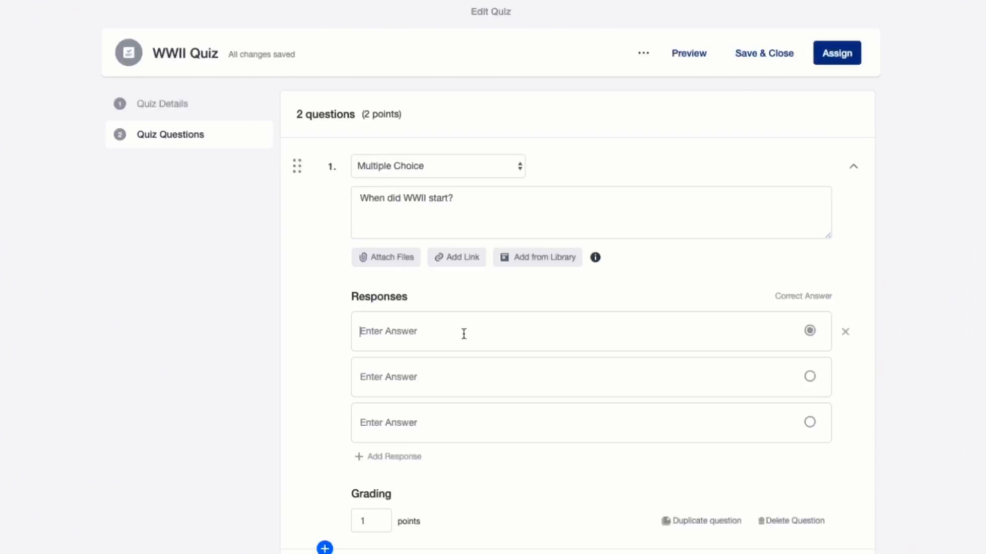
text(1937)
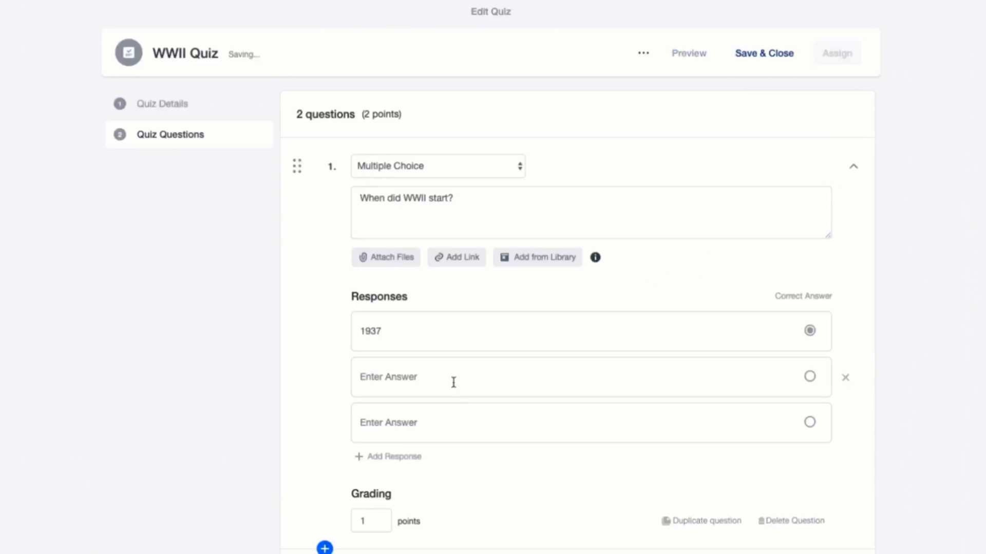
text(1939)
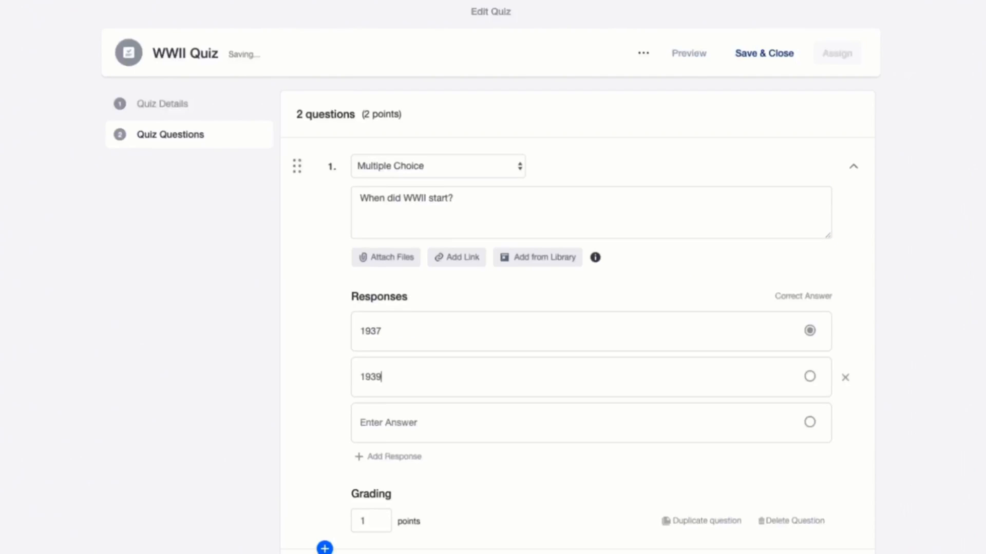
mouse_move(443, 446)
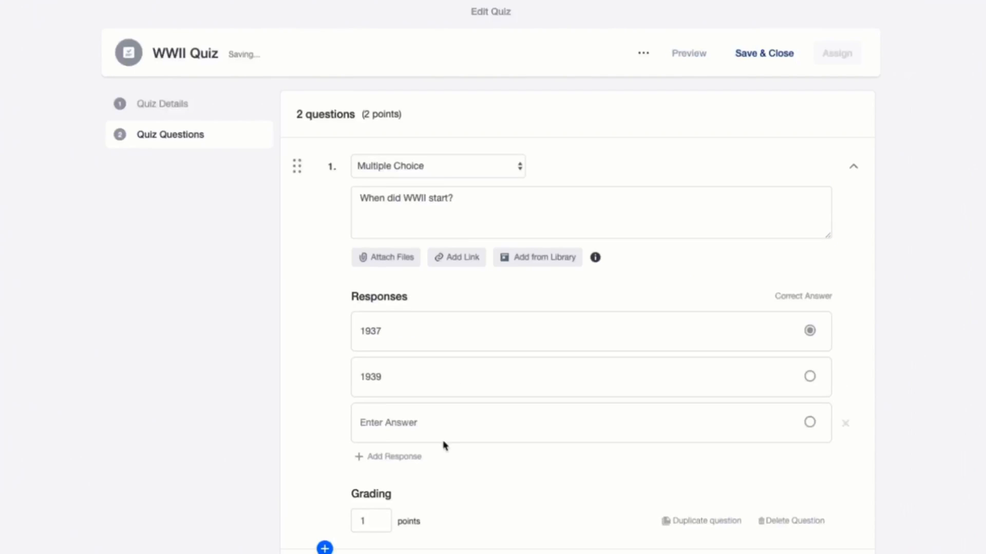
mouse_move(455, 424)
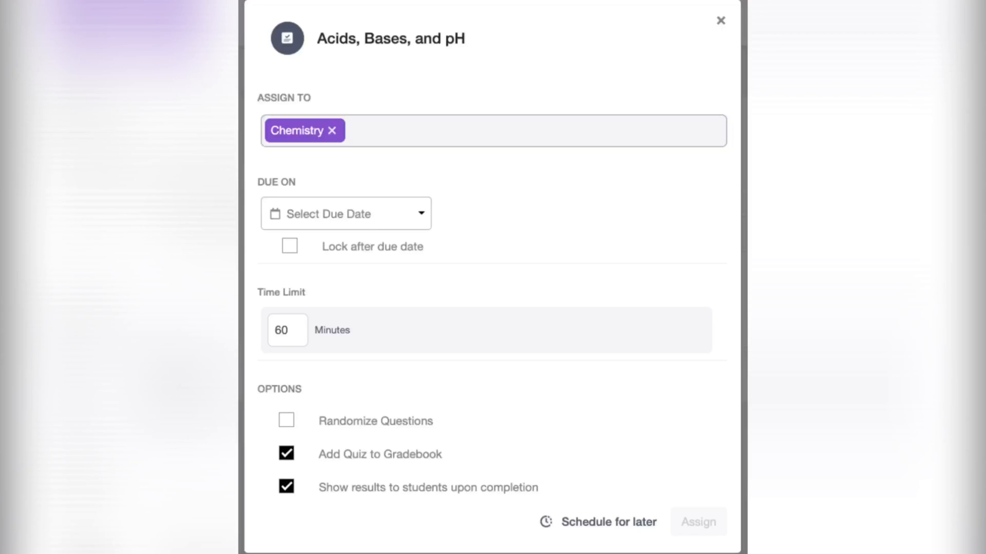
Return from the quiz assign dialog to the U.S. History class gradebook
click(721, 21)
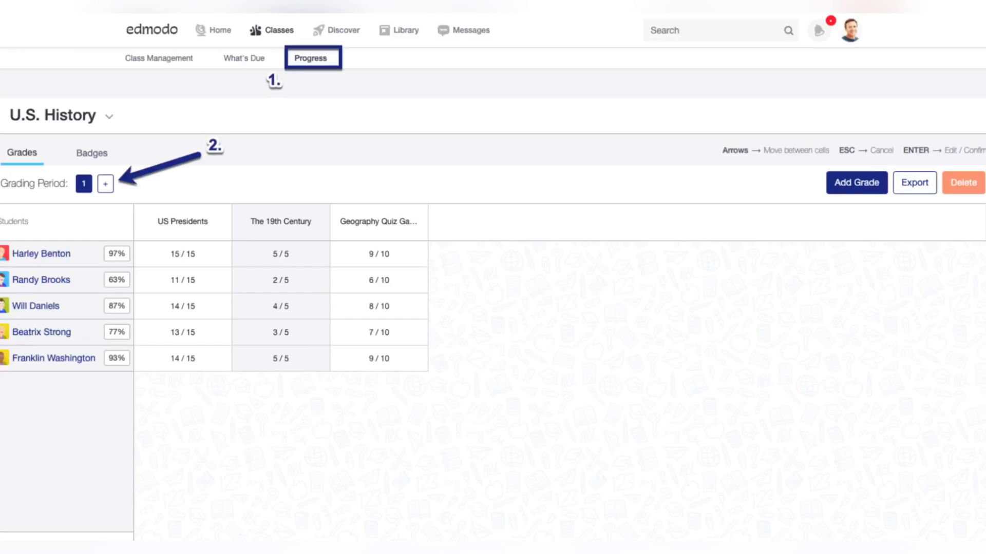
Create a new, second grading period in the U.S. History gradebook
click(104, 182)
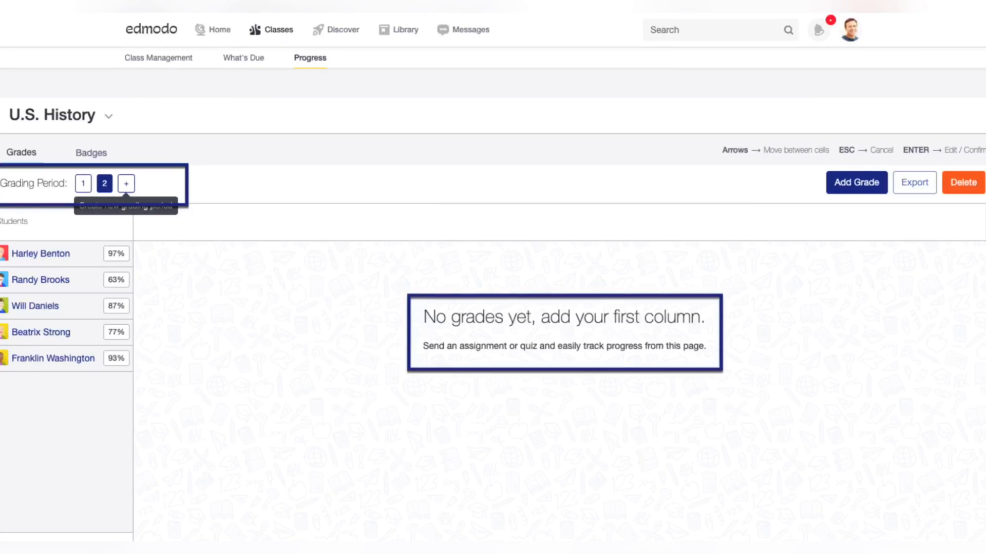